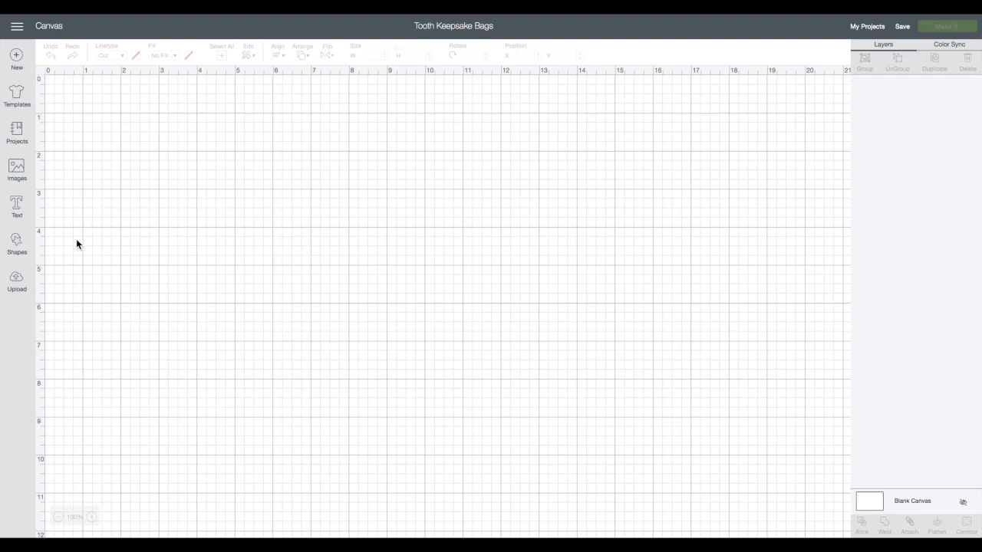
{"action": "mouse_move", "coordinate": [17, 282]}
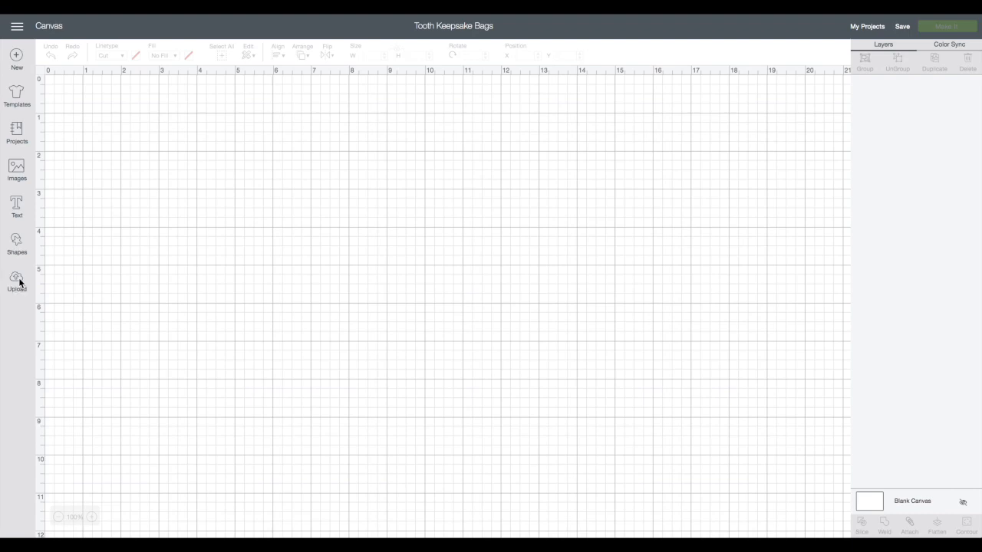
Open the Upload Image screen from the Upload panel.
{"action": "left_click", "coordinate": [17, 281]}
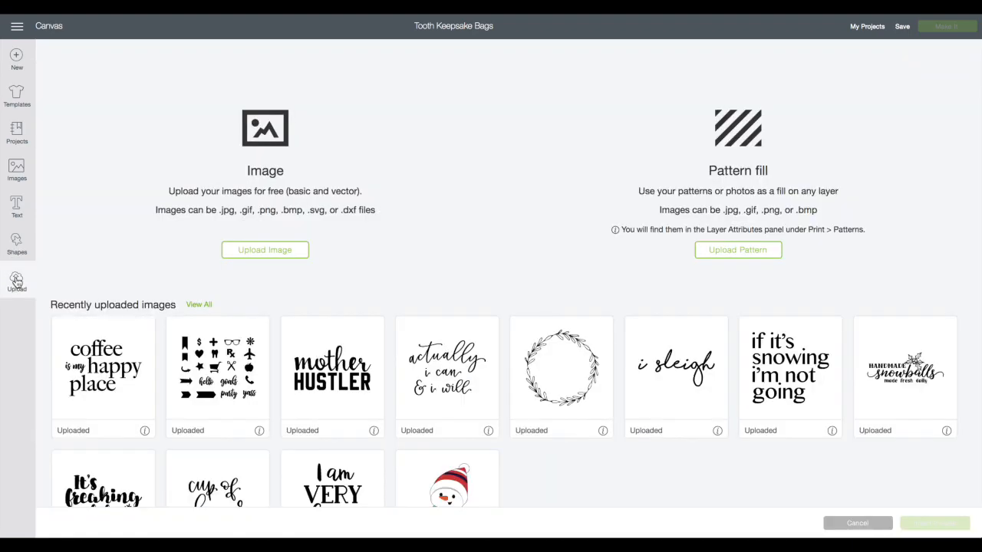
{"action": "left_click", "coordinate": [265, 249]}
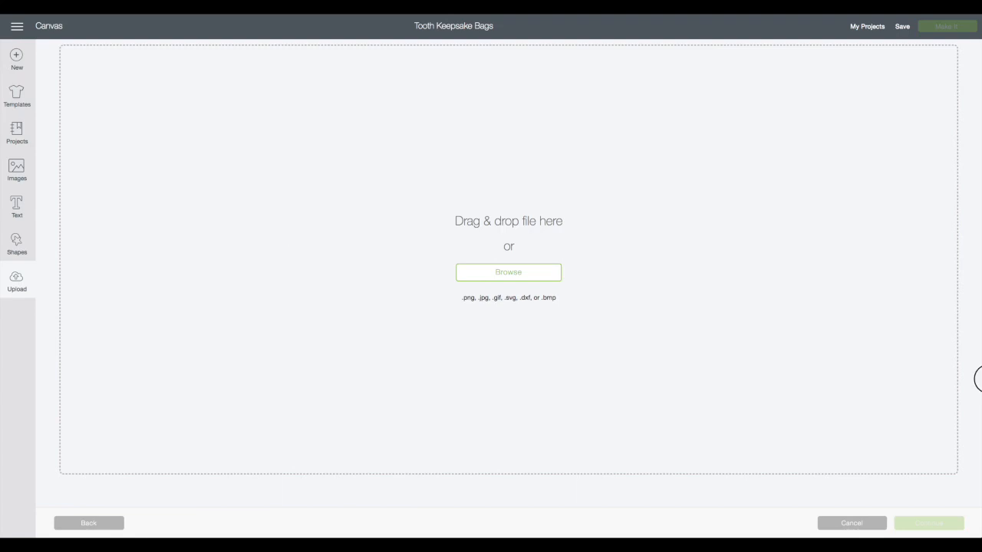
Upload Craftey-ToothKeepsakeBags.png as a Complex image and continue.
{"action": "left_click", "coordinate": [508, 272]}
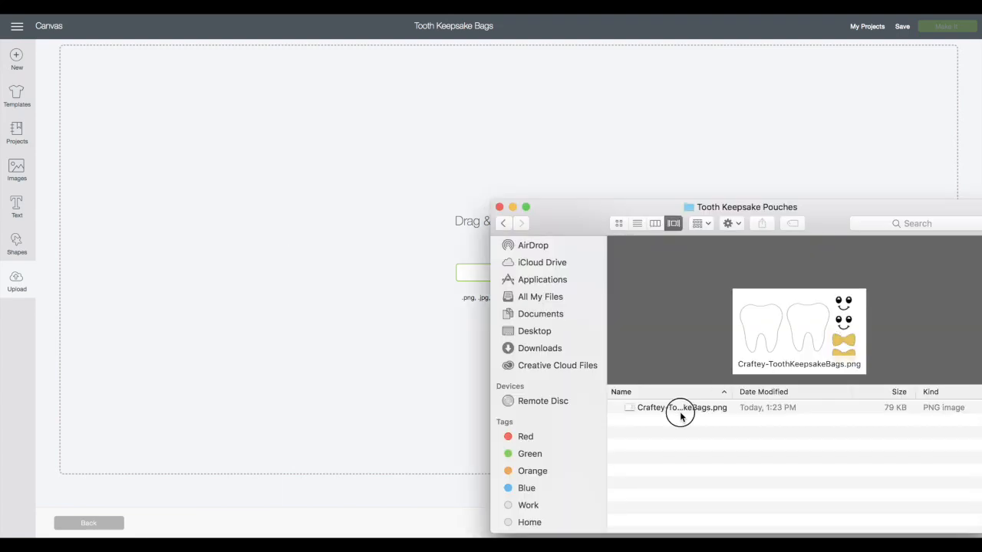
{"action": "double_click", "coordinate": [681, 407]}
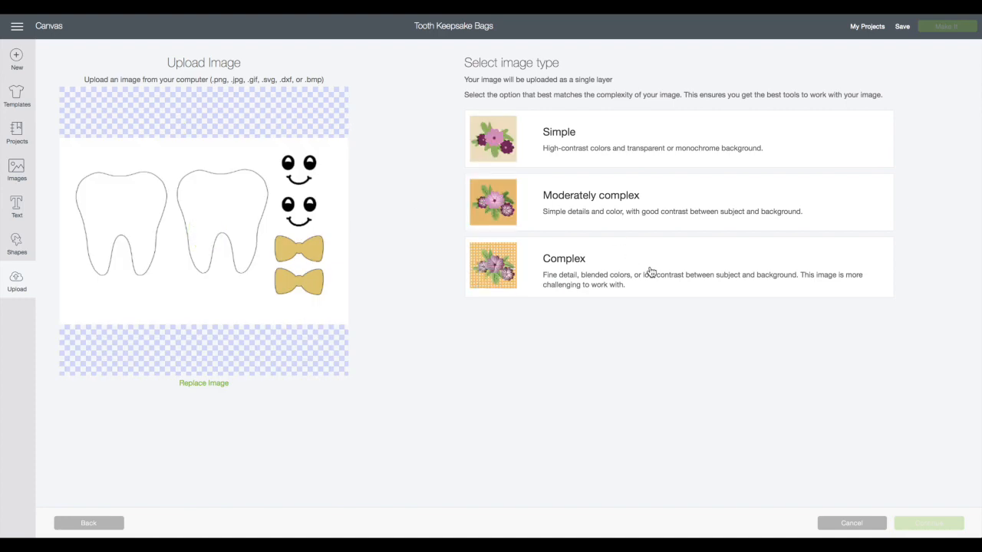
{"action": "mouse_move", "coordinate": [646, 283]}
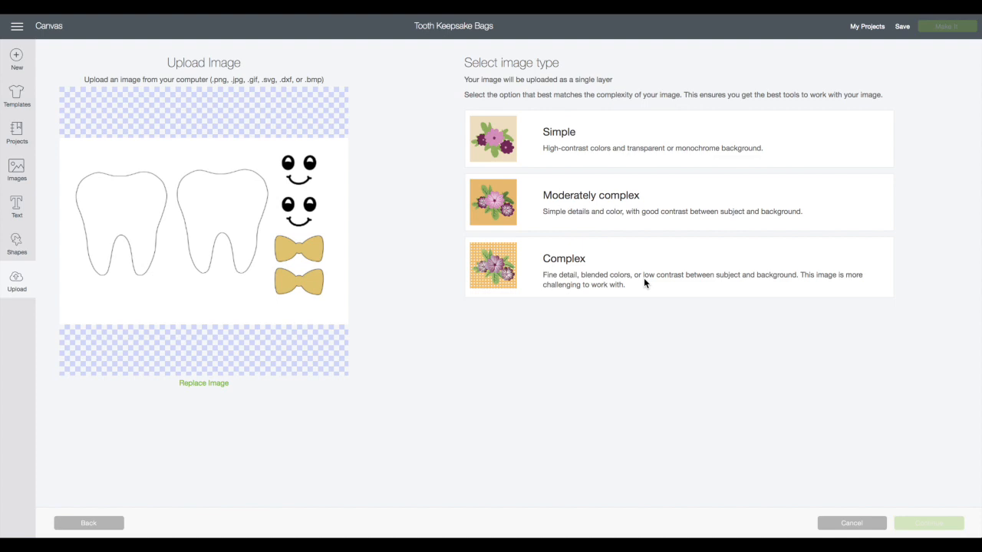
{"action": "left_click", "coordinate": [679, 266]}
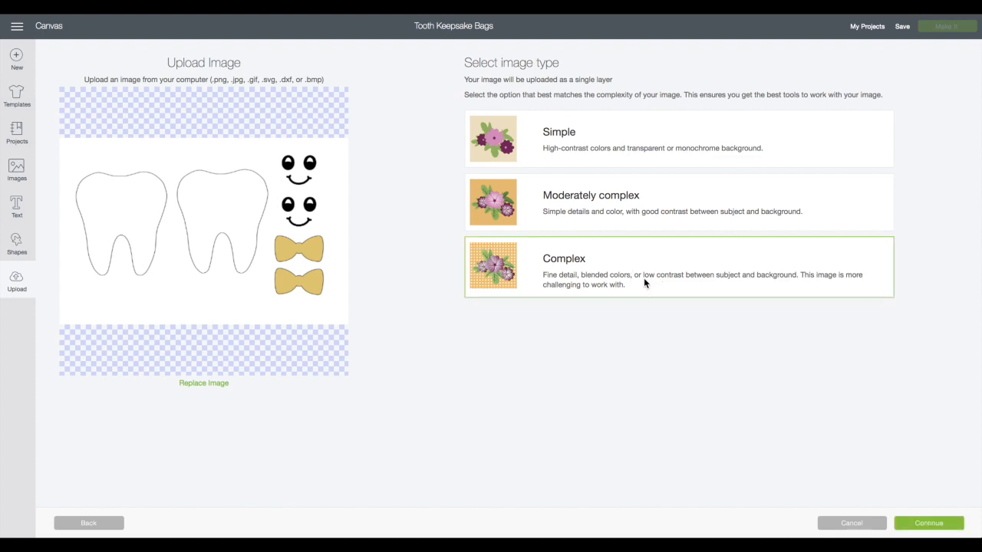
{"action": "left_click", "coordinate": [928, 523]}
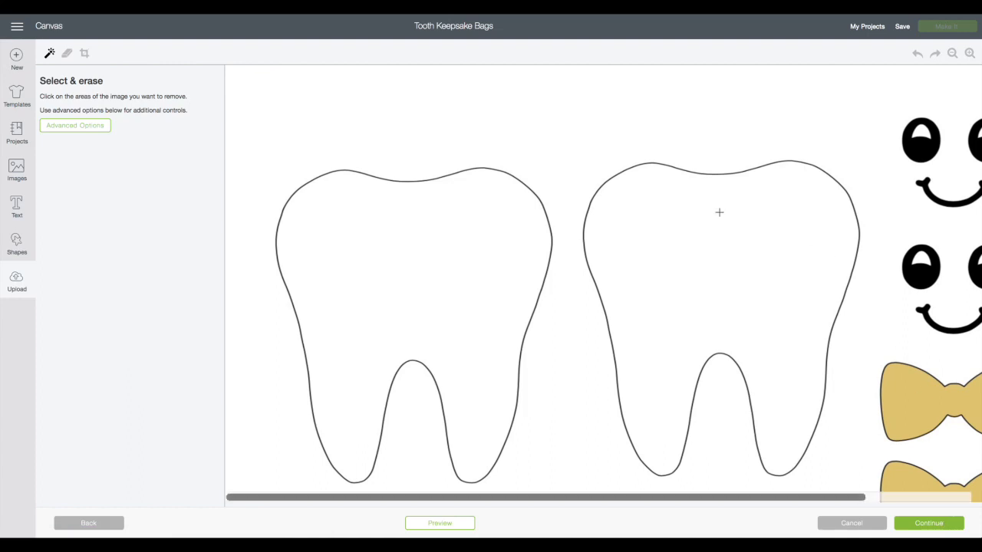
{"action": "mouse_move", "coordinate": [419, 90]}
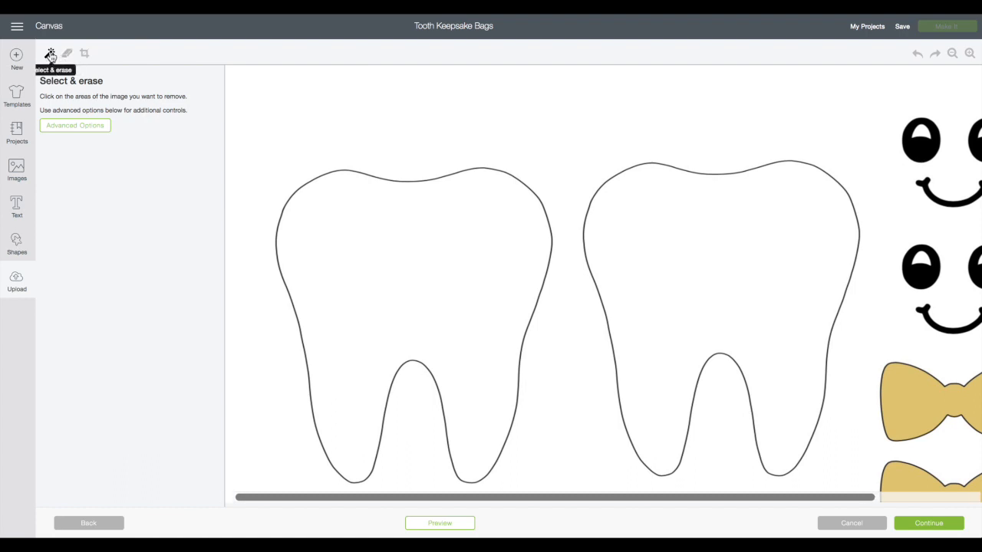
{"action": "mouse_move", "coordinate": [68, 63]}
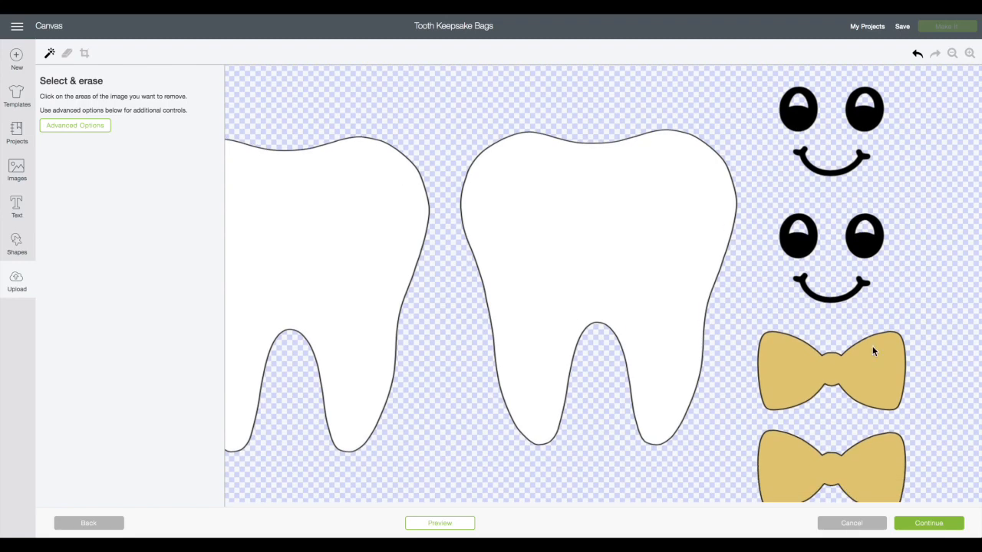
Finish erasing the white background and continue to the save step.
{"action": "left_click", "coordinate": [929, 524]}
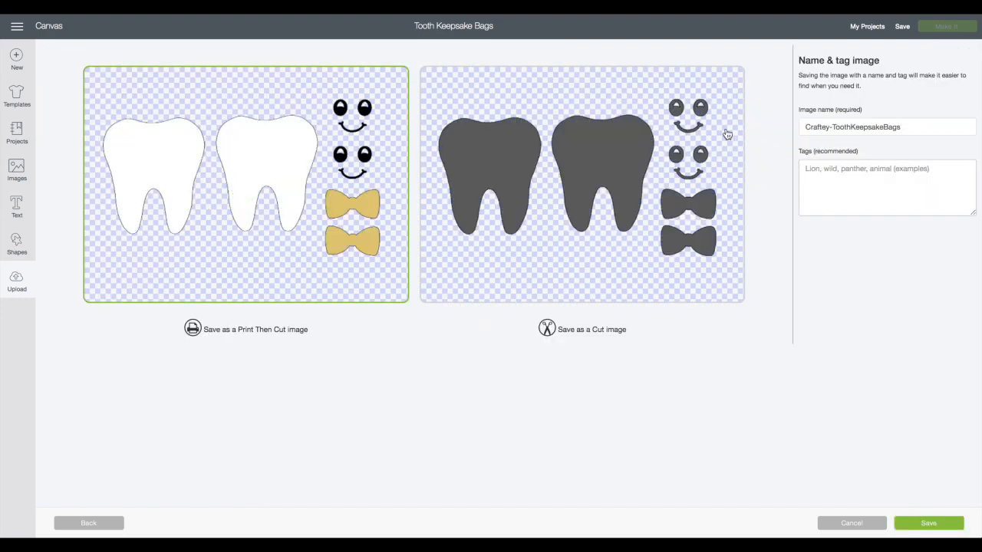
Save the image as a cut image named Craftey-ToothKeepsakeBags.
{"action": "left_click", "coordinate": [582, 186]}
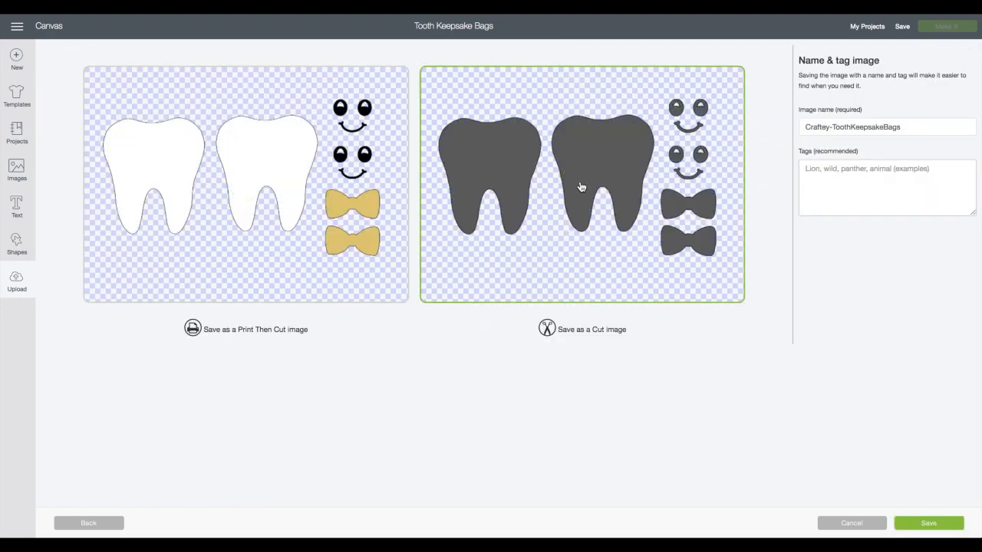
{"action": "mouse_move", "coordinate": [271, 353]}
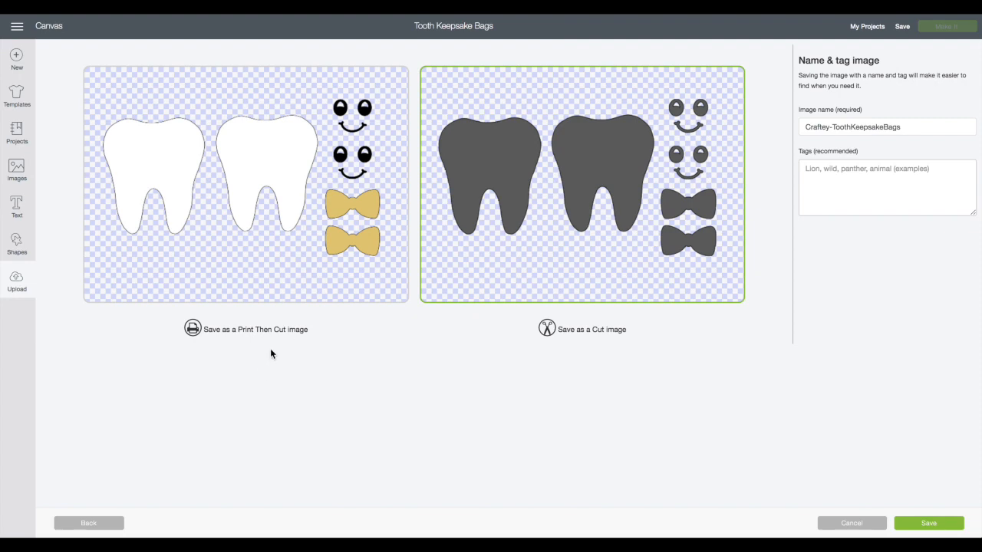
{"action": "mouse_move", "coordinate": [451, 138]}
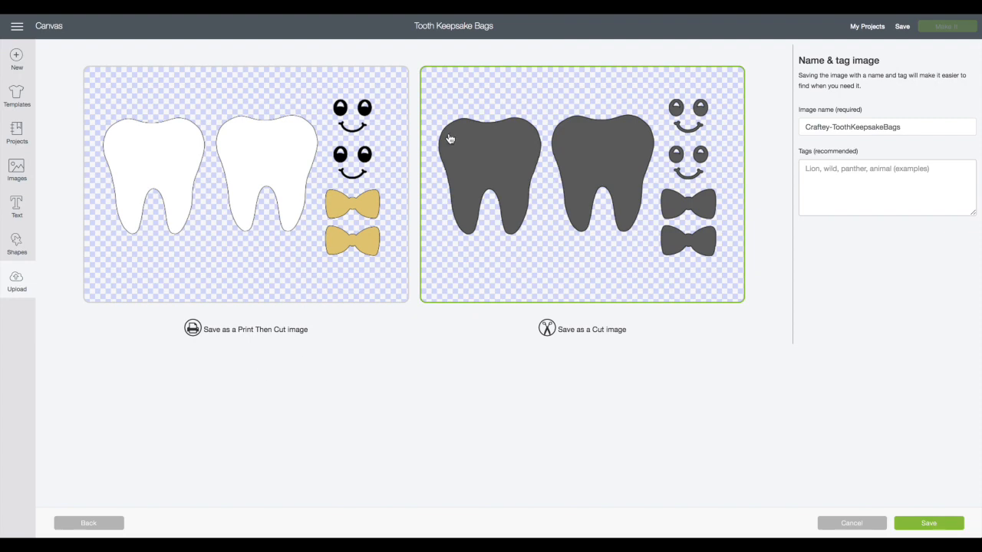
{"action": "mouse_move", "coordinate": [506, 327]}
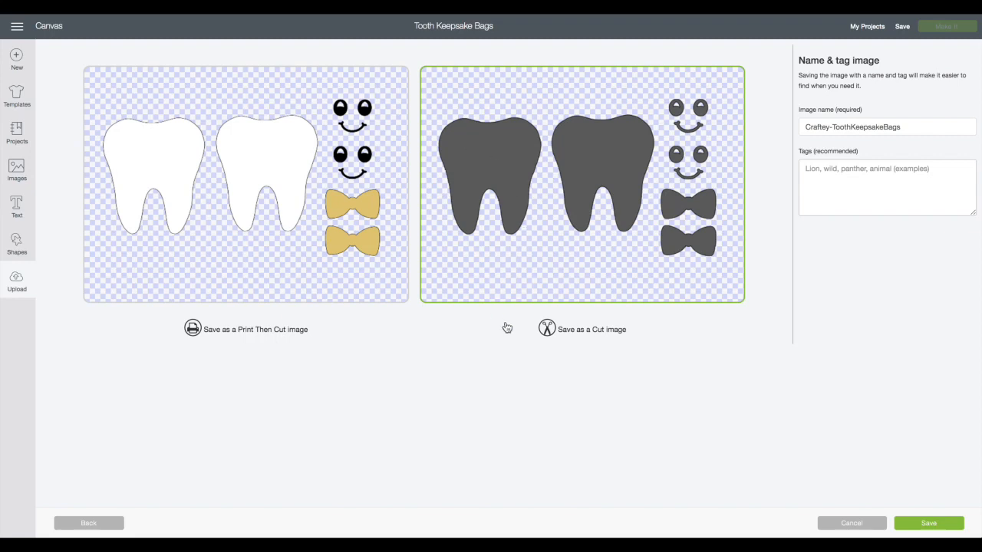
{"action": "mouse_move", "coordinate": [600, 351]}
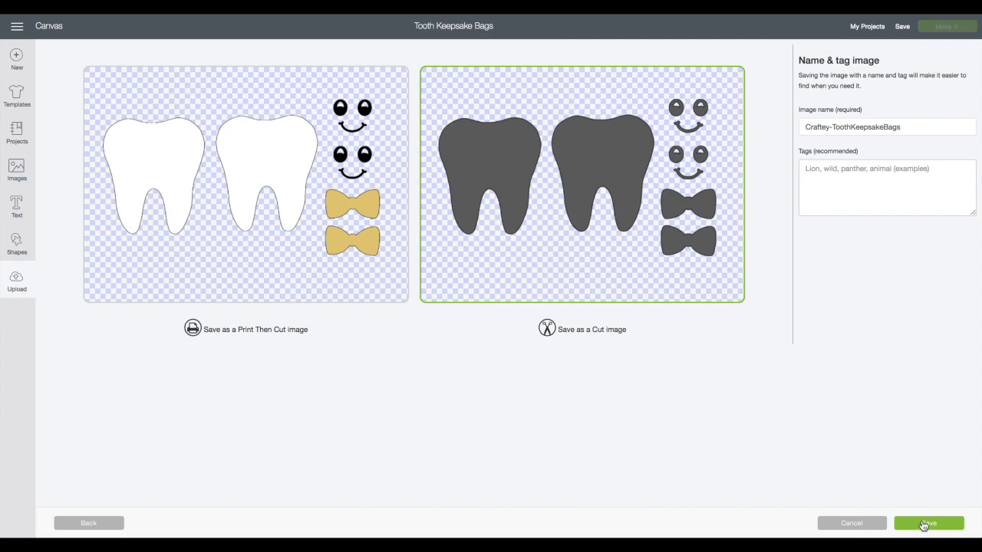
{"action": "left_click", "coordinate": [929, 524]}
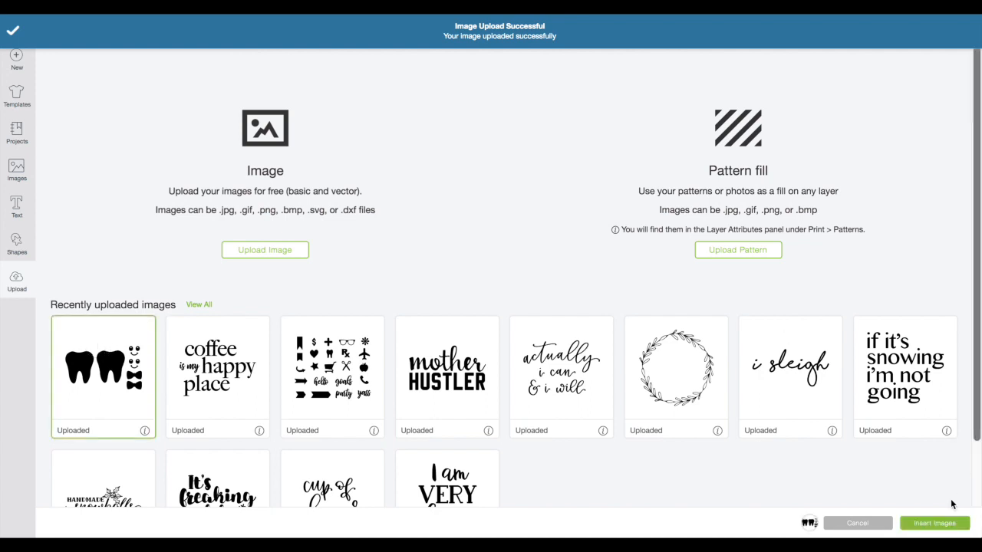
Insert the uploaded tooth keepsake cut image onto the Tooth Keepsake Bags canvas.
{"action": "left_click", "coordinate": [934, 522]}
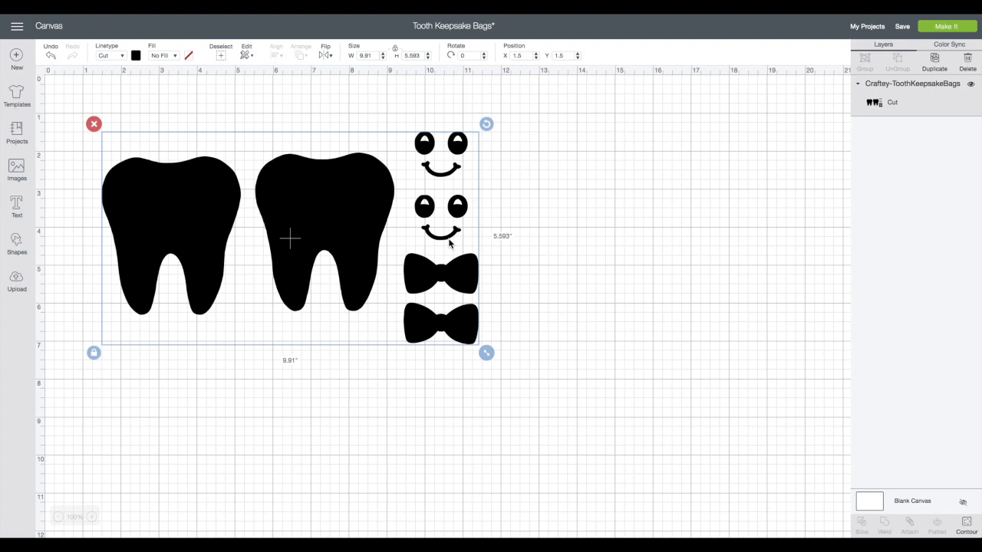
{"action": "mouse_move", "coordinate": [928, 116]}
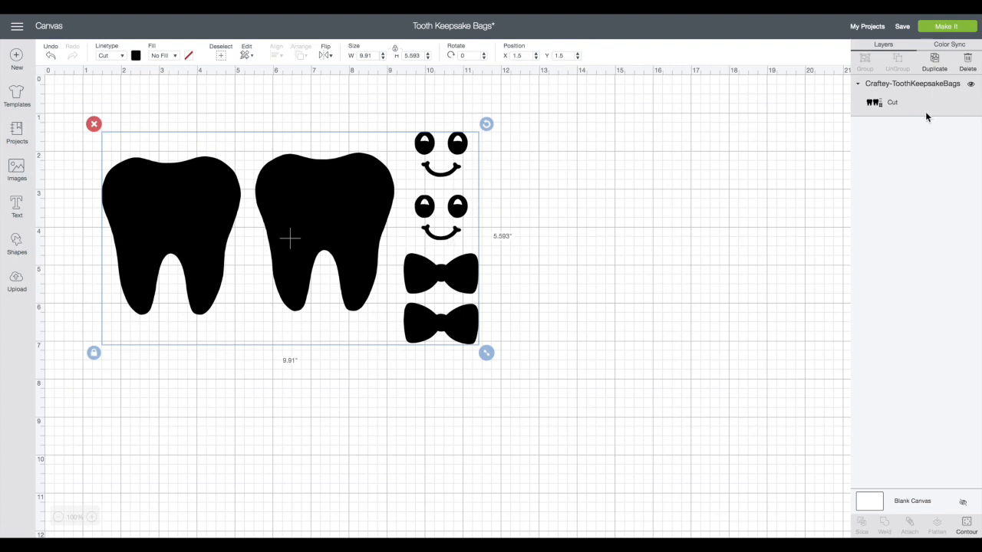
{"action": "mouse_move", "coordinate": [930, 108]}
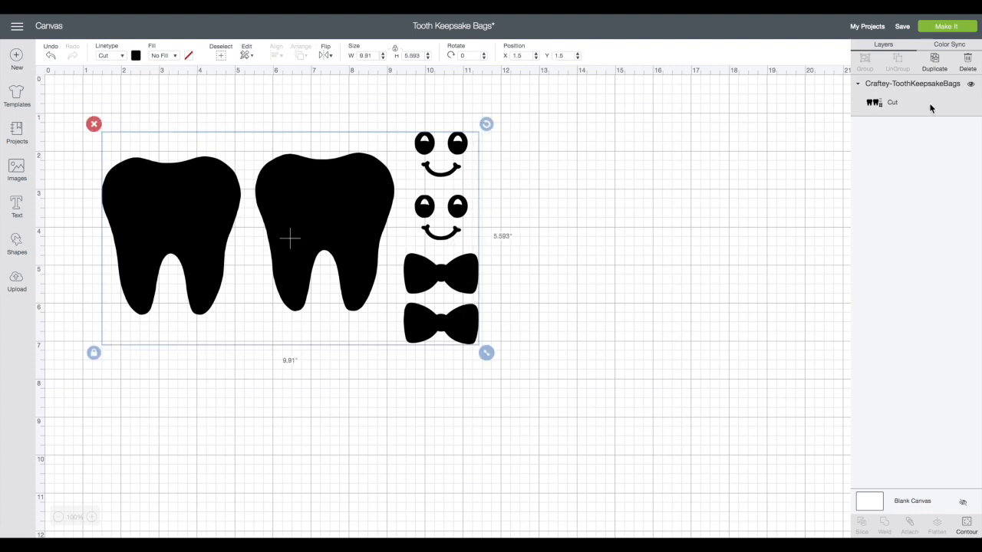
{"action": "mouse_move", "coordinate": [974, 447]}
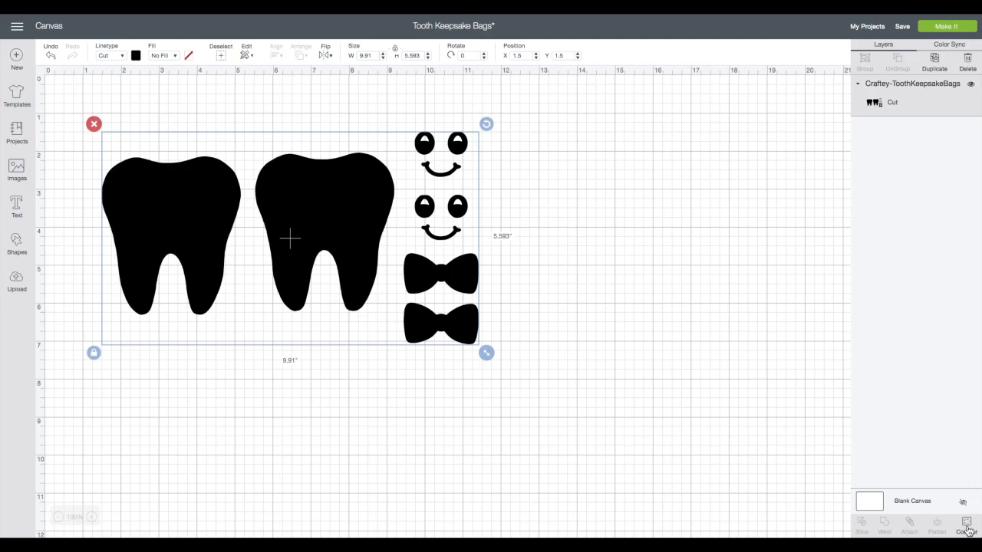
Hide the faces, bows, one tooth and the eyes in Contour, leaving one plain tooth.
{"action": "left_click", "coordinate": [967, 526]}
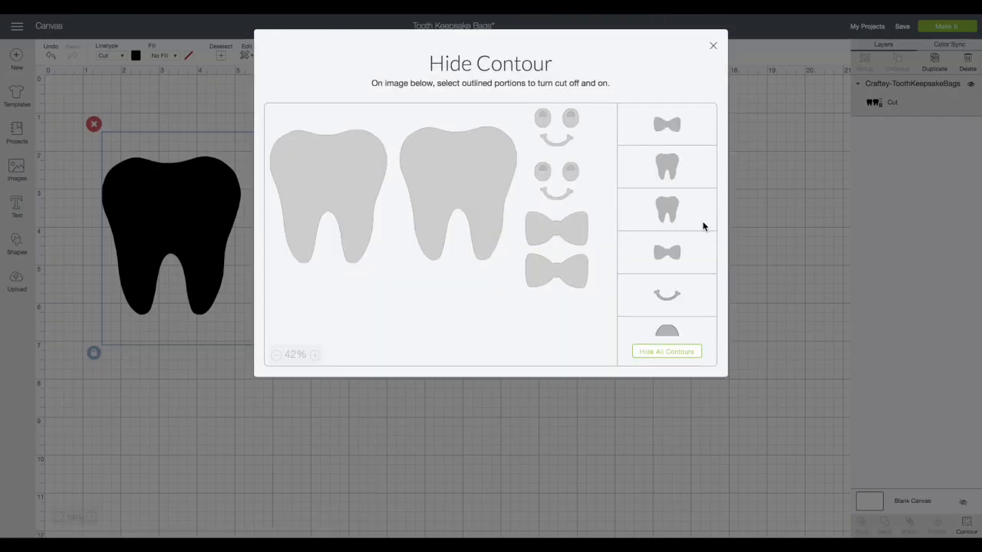
{"action": "left_click", "coordinate": [458, 192]}
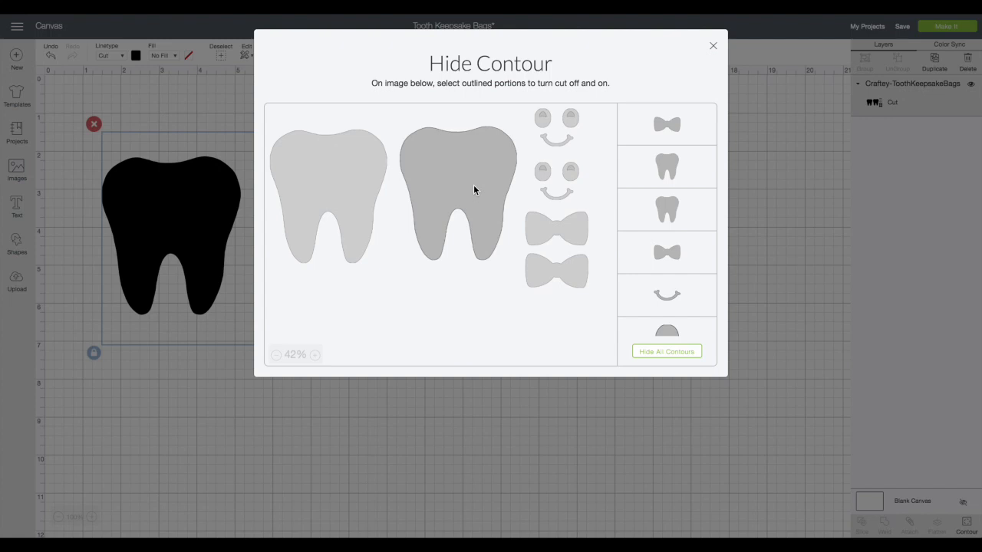
{"action": "mouse_move", "coordinate": [478, 182]}
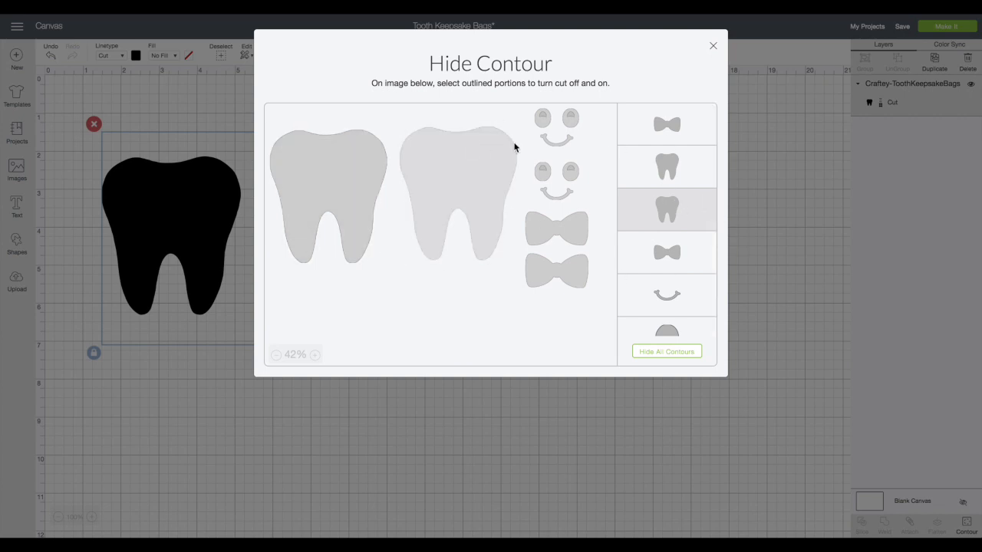
{"action": "left_click", "coordinate": [328, 191]}
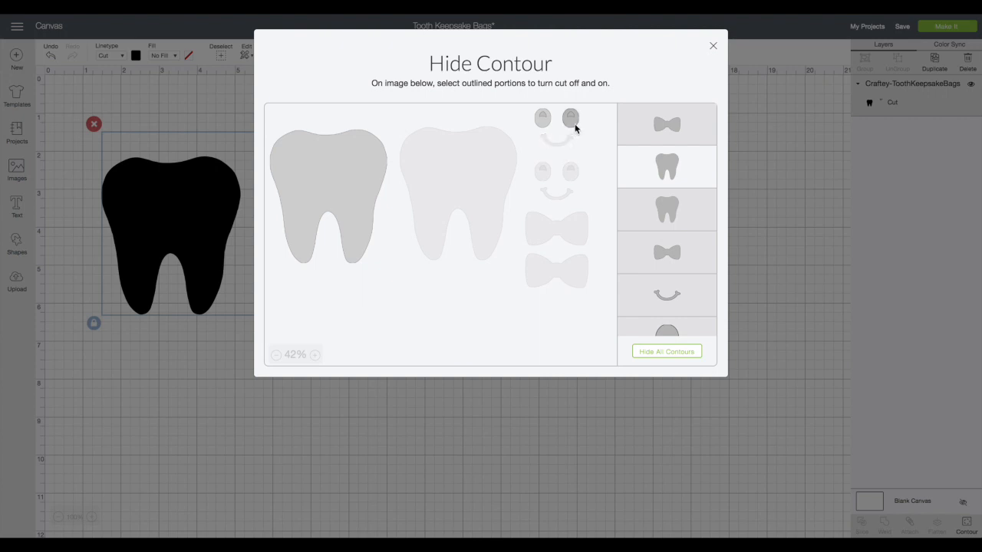
{"action": "left_click", "coordinate": [542, 117]}
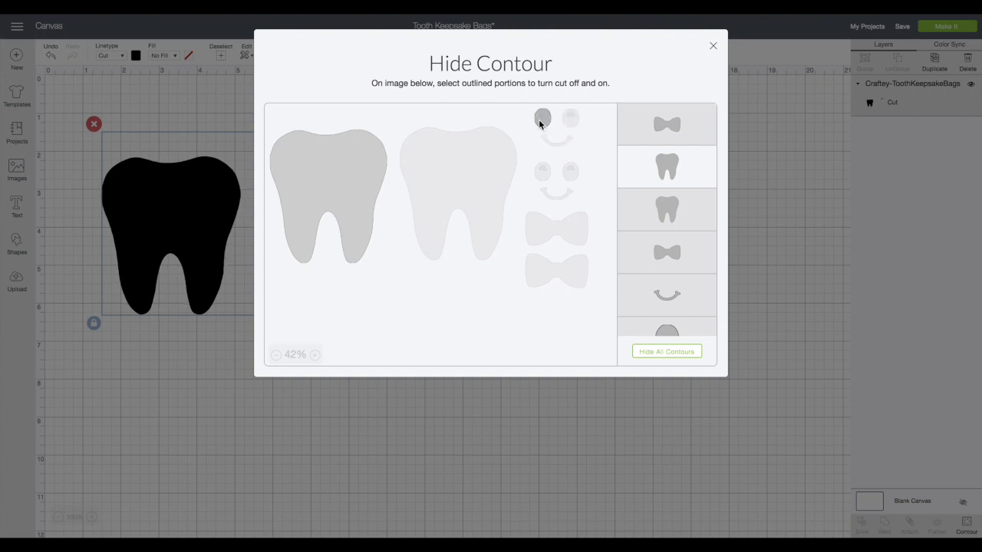
{"action": "left_click", "coordinate": [542, 117]}
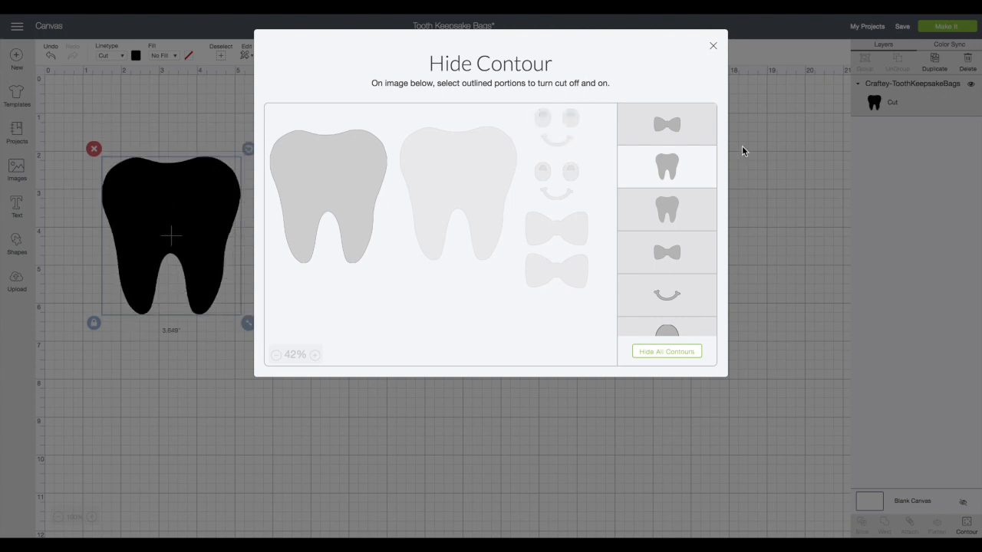
{"action": "left_click", "coordinate": [712, 45]}
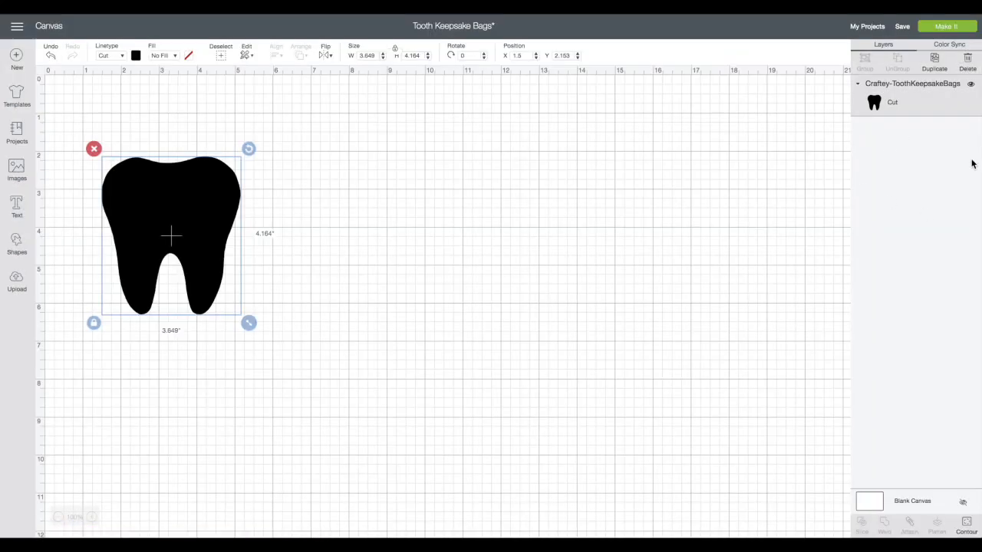
{"action": "mouse_move", "coordinate": [879, 110]}
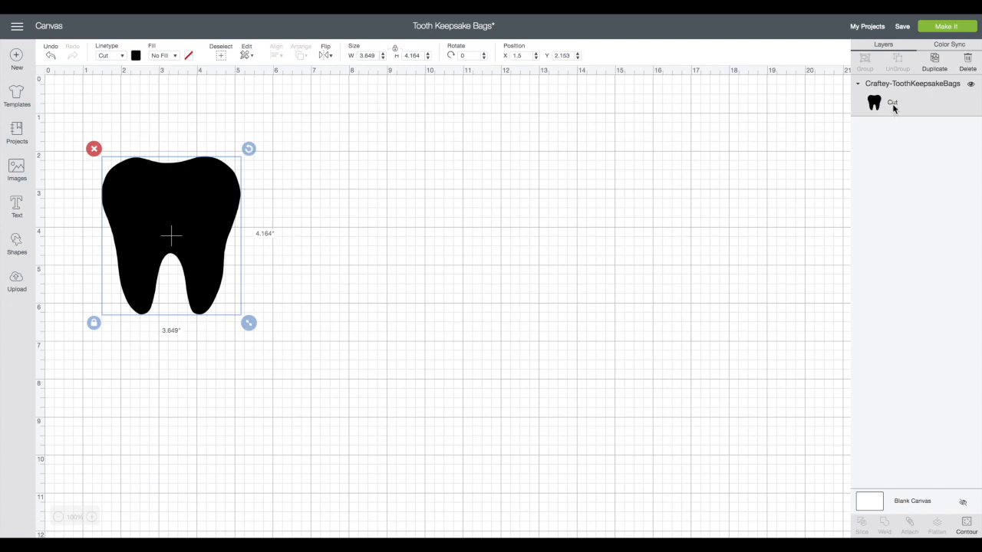
Duplicate the tooth and place the copy to the right of the original.
{"action": "left_click", "coordinate": [935, 57]}
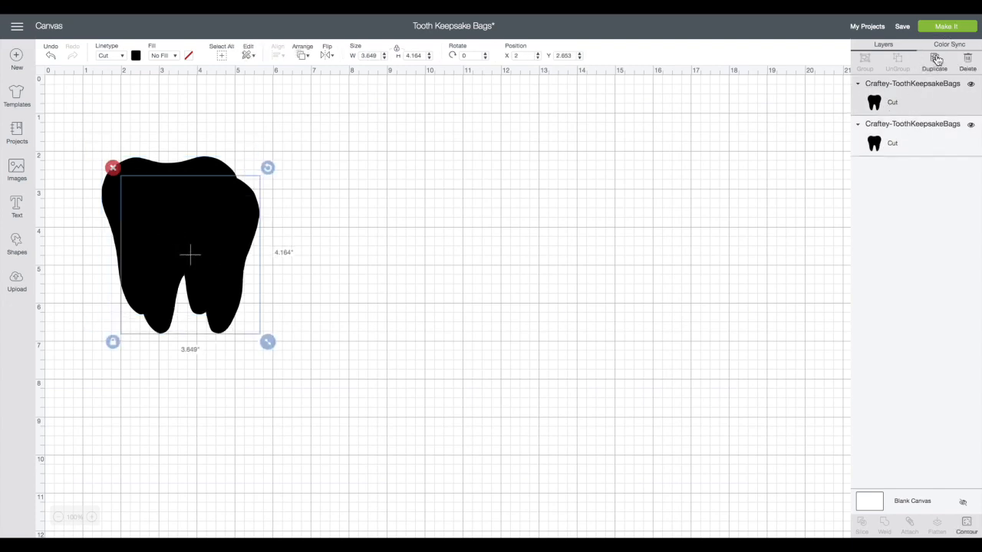
{"action": "left_click_drag", "start_coordinate": [189, 254], "coordinate": [356, 233]}
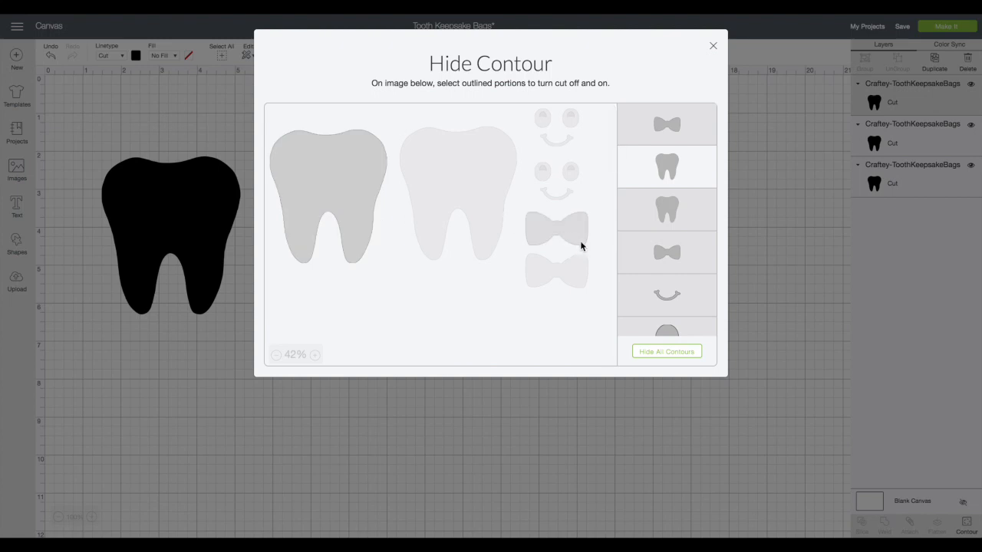
{"action": "mouse_move", "coordinate": [571, 239]}
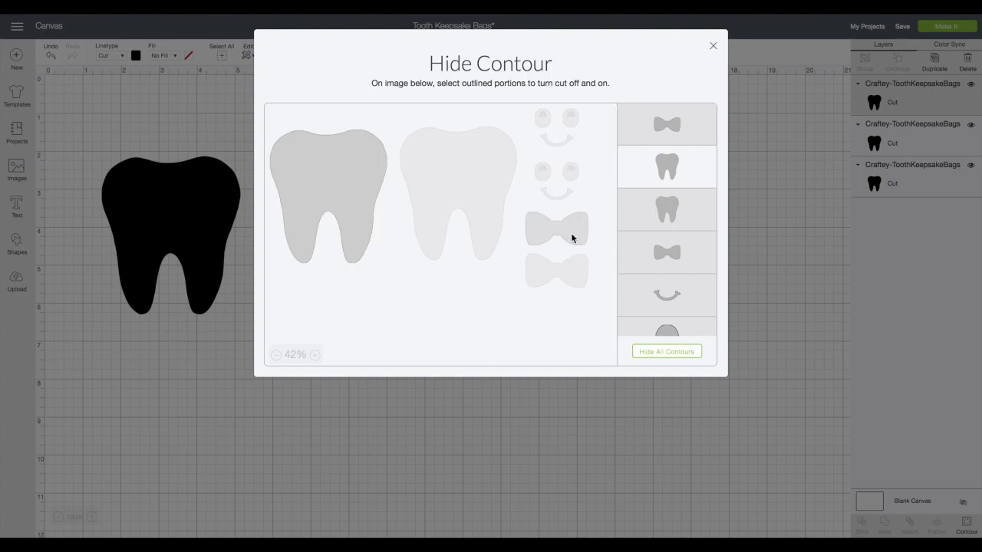
Hide contours on the third copy so only a single bow remains.
{"action": "left_click", "coordinate": [556, 227]}
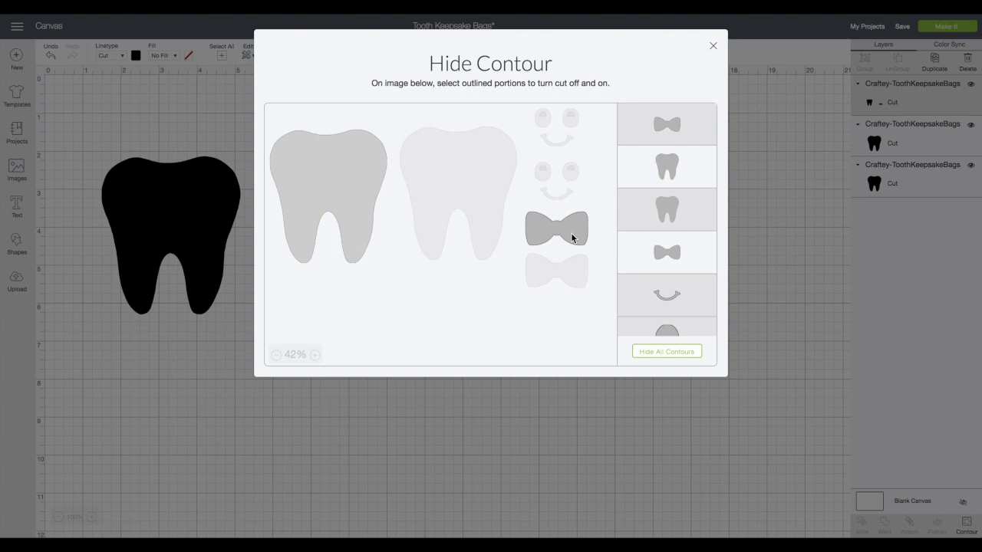
{"action": "left_click", "coordinate": [556, 272]}
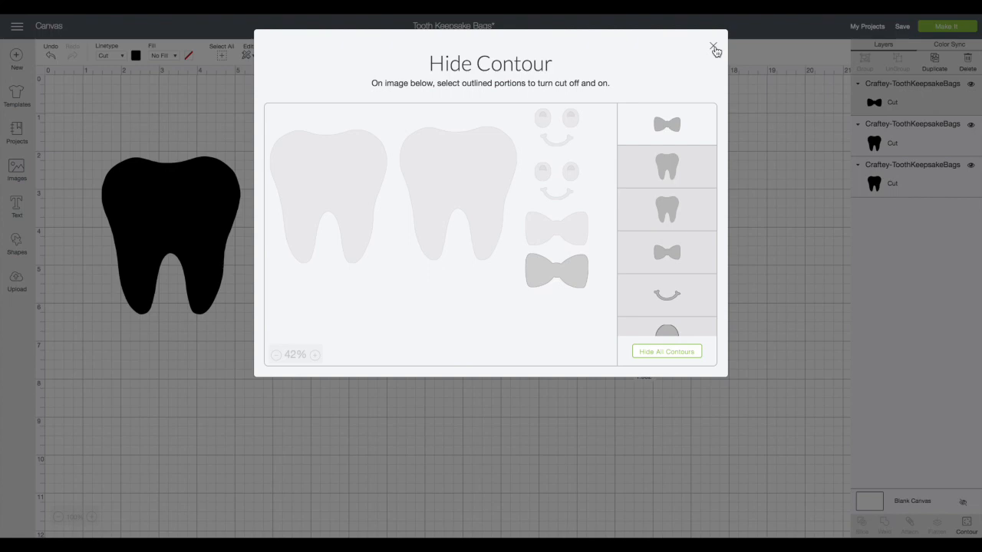
{"action": "left_click", "coordinate": [714, 47]}
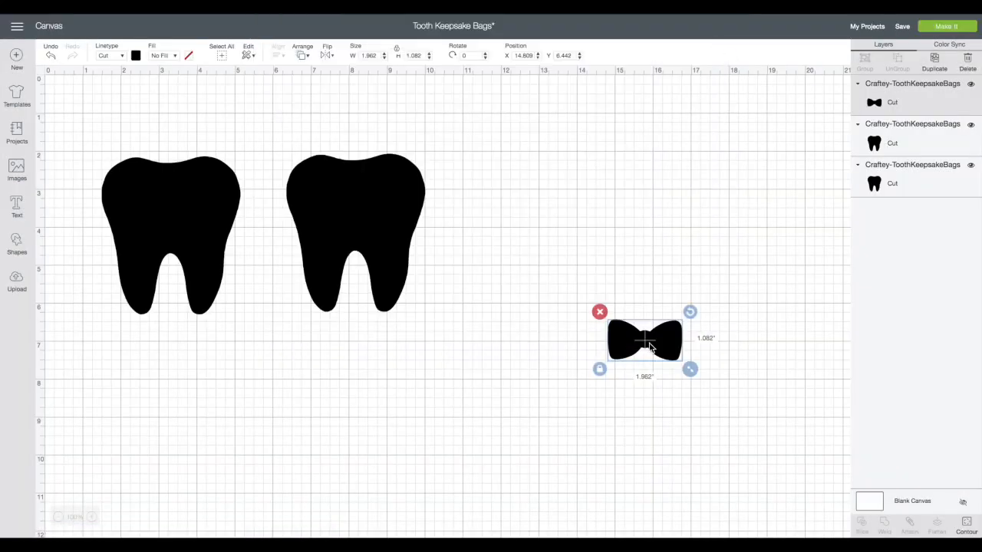
Move the bow right of the teeth and stack two bow copies beneath it.
{"action": "left_click_drag", "start_coordinate": [644, 340], "coordinate": [514, 171]}
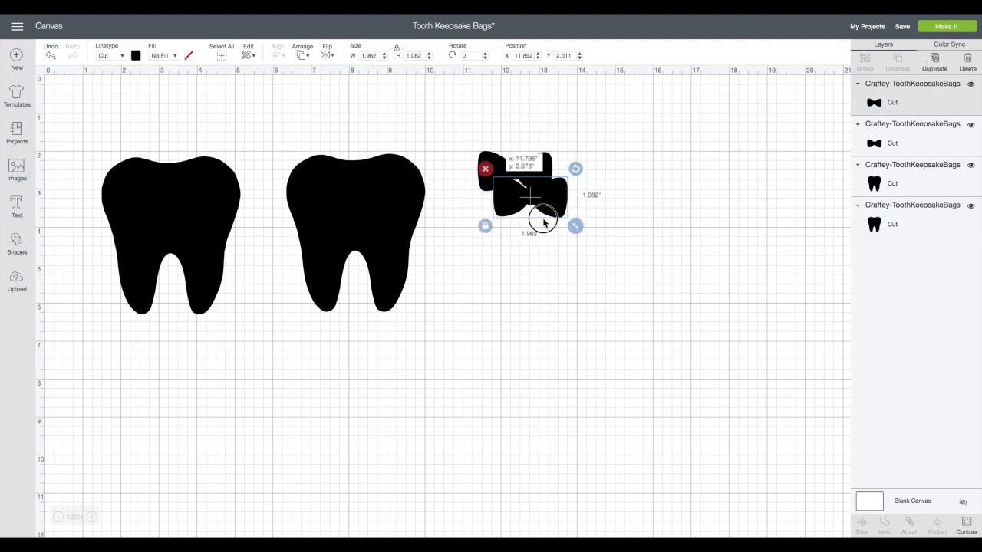
{"action": "left_click_drag", "start_coordinate": [526, 184], "coordinate": [514, 247]}
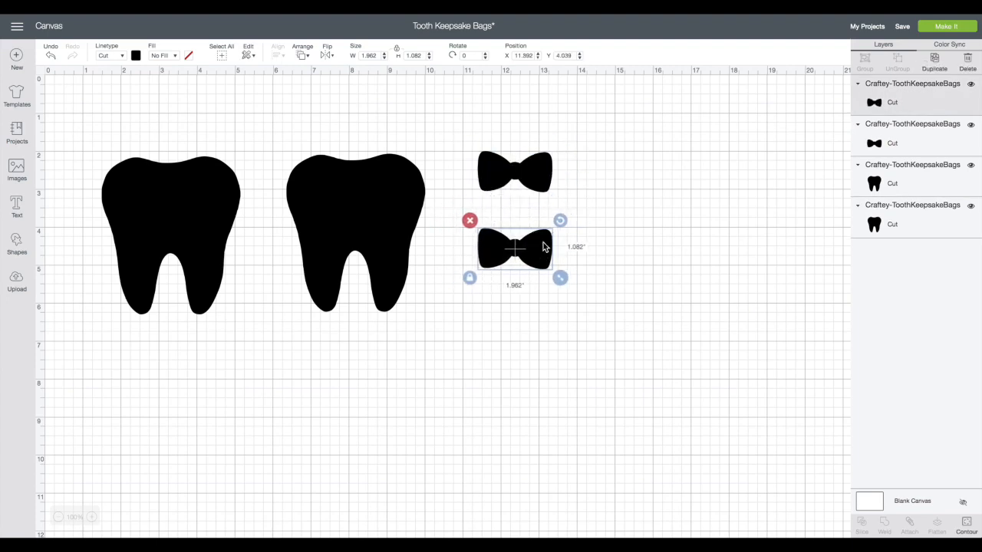
{"action": "left_click_drag", "start_coordinate": [514, 247], "coordinate": [534, 267]}
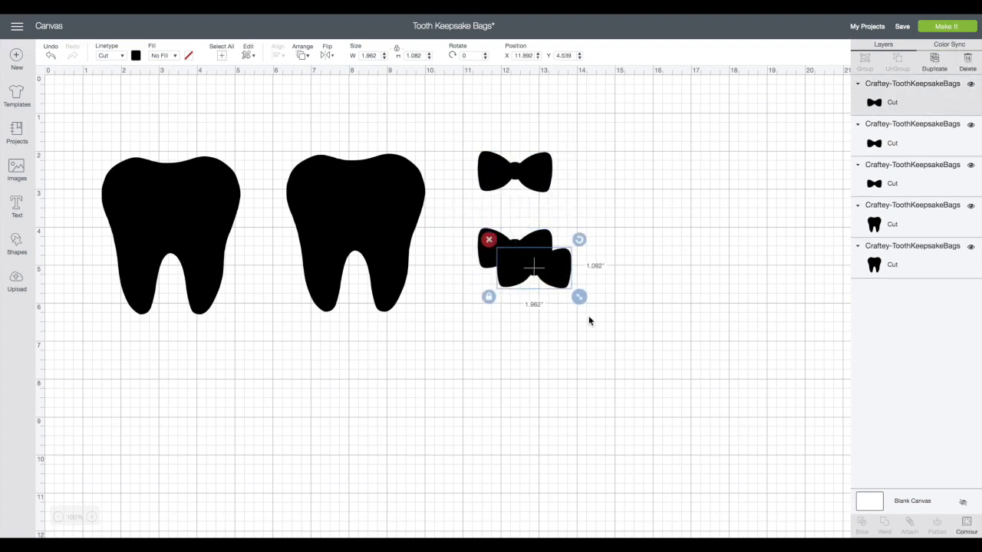
{"action": "left_click_drag", "start_coordinate": [534, 265], "coordinate": [513, 344]}
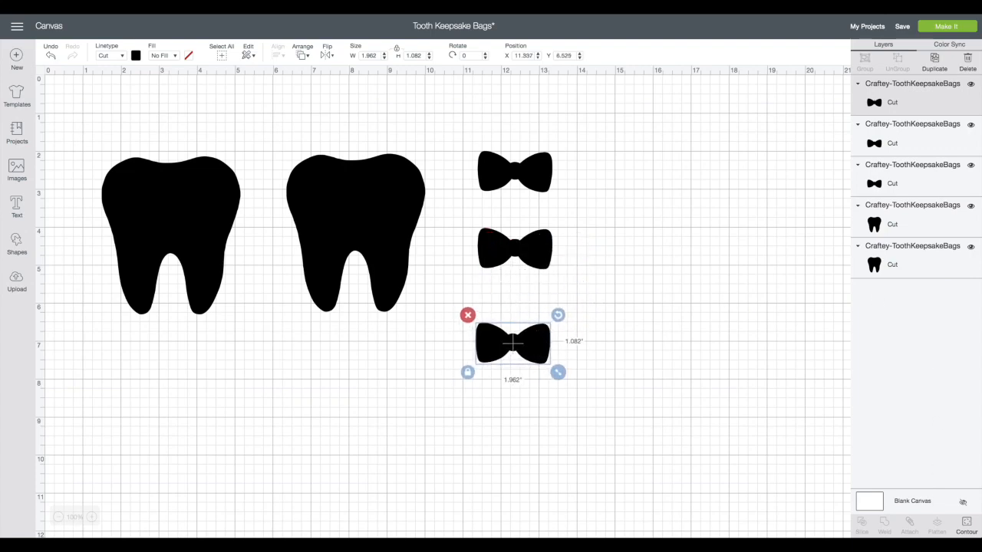
{"action": "left_click", "coordinate": [966, 525]}
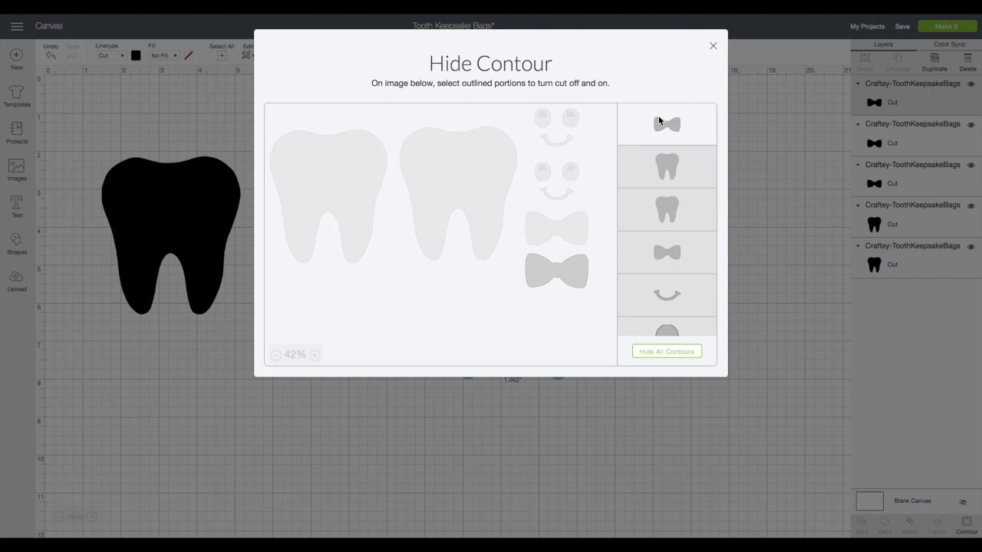
Show the eyes and smile and hide the bows on the top bow copy.
{"action": "left_click", "coordinate": [544, 171]}
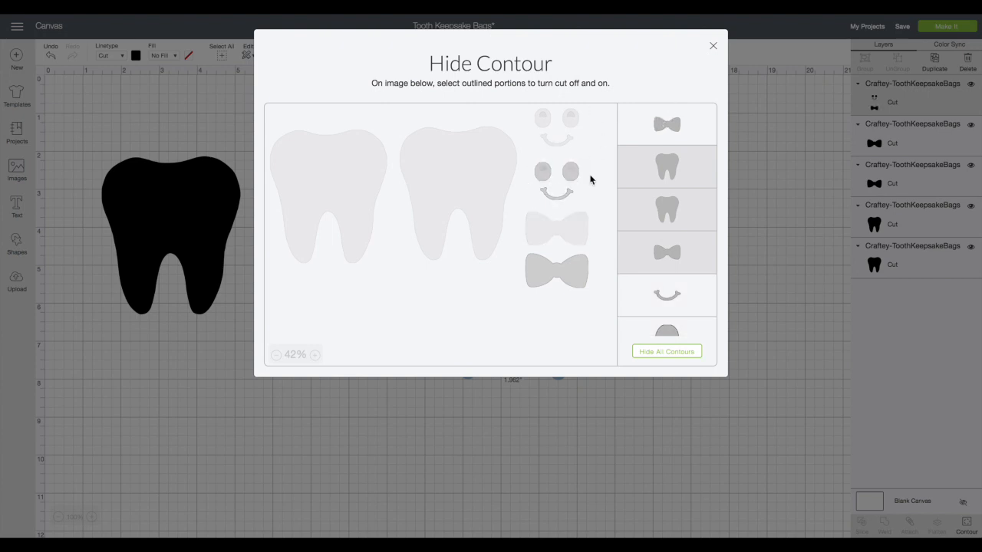
{"action": "left_click", "coordinate": [543, 171]}
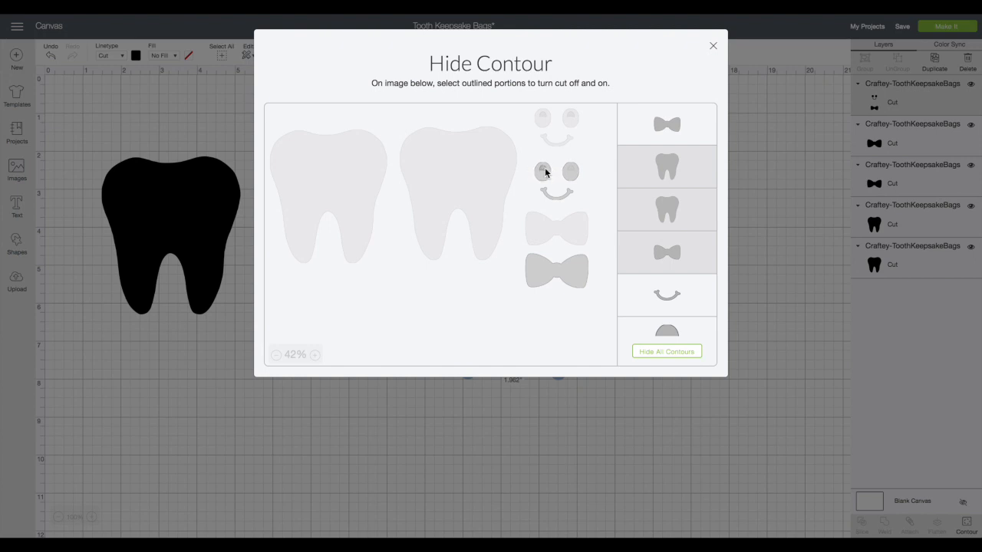
{"action": "left_click", "coordinate": [569, 171]}
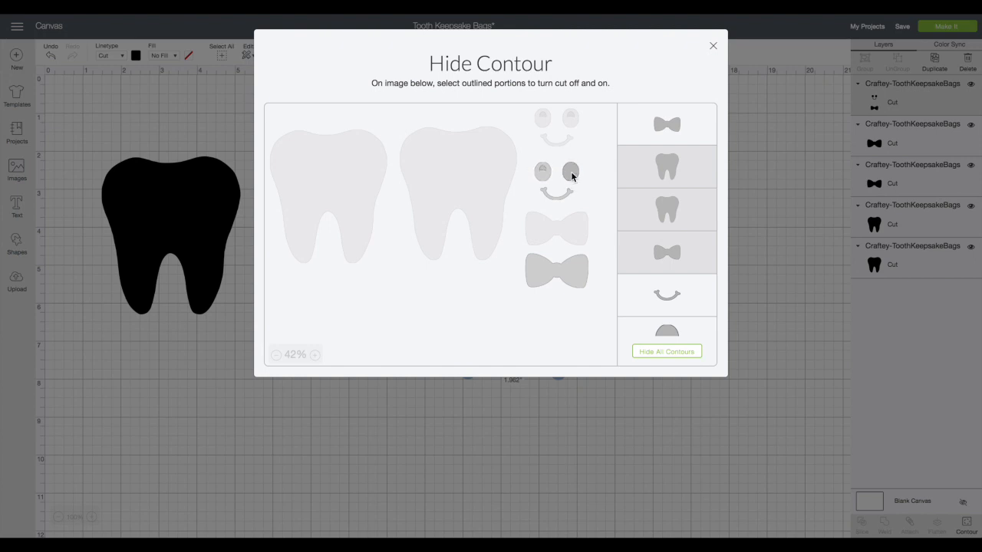
{"action": "left_click", "coordinate": [556, 270]}
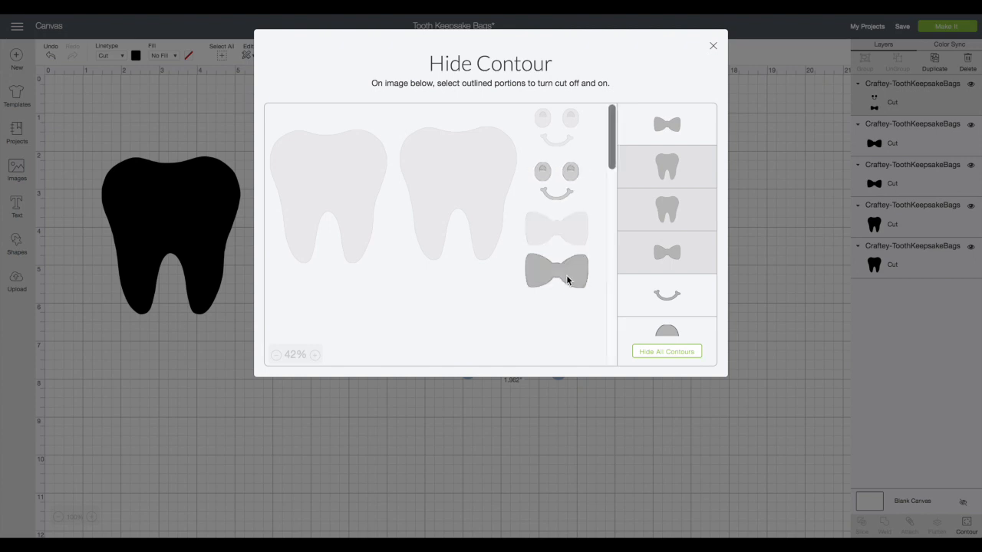
{"action": "left_click", "coordinate": [556, 270]}
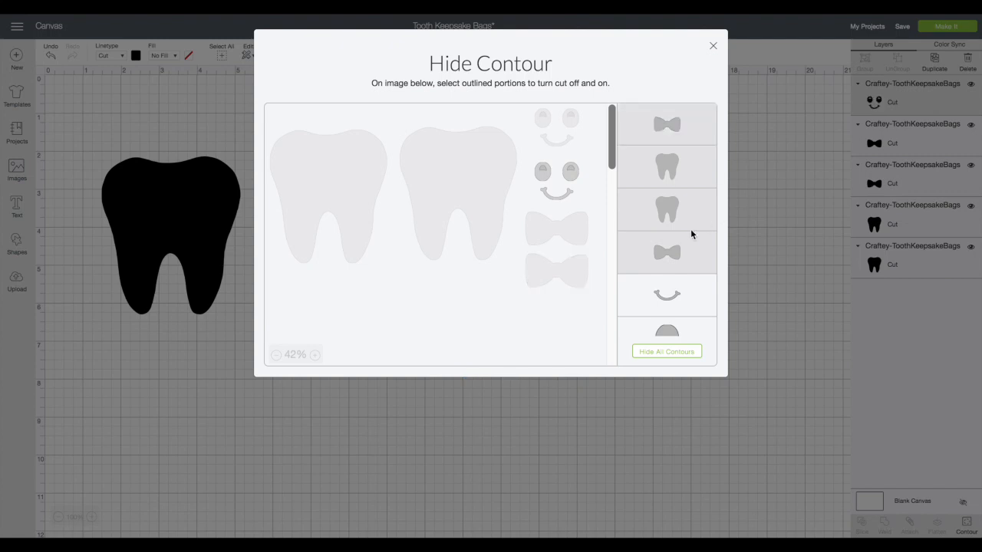
{"action": "scroll", "scroll_direction": "down", "scroll_amount": 3}
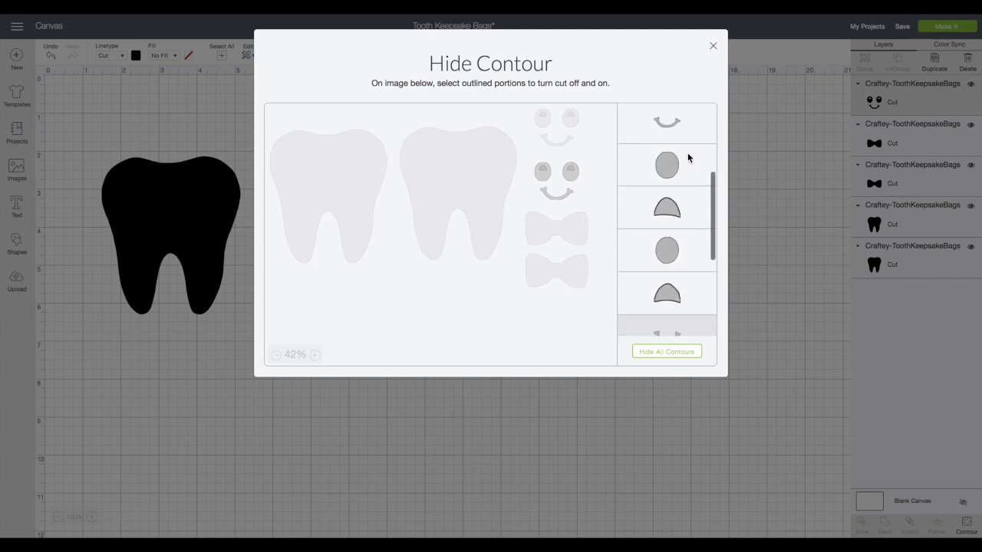
{"action": "scroll", "scroll_direction": "down", "scroll_amount": 3}
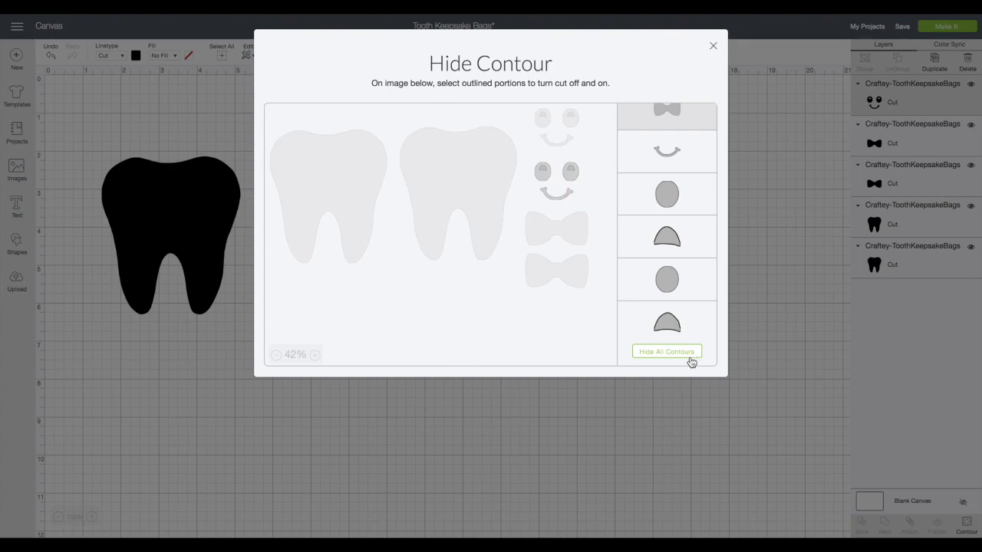
{"action": "left_click", "coordinate": [665, 351]}
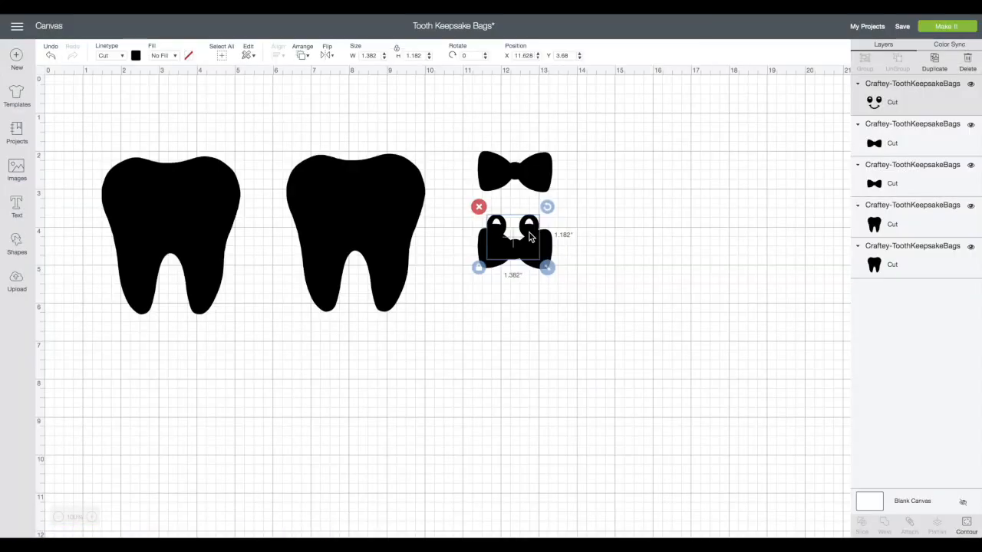
Put the smiley face below the left tooth and a duplicate below the right tooth.
{"action": "left_click_drag", "start_coordinate": [514, 241], "coordinate": [165, 373]}
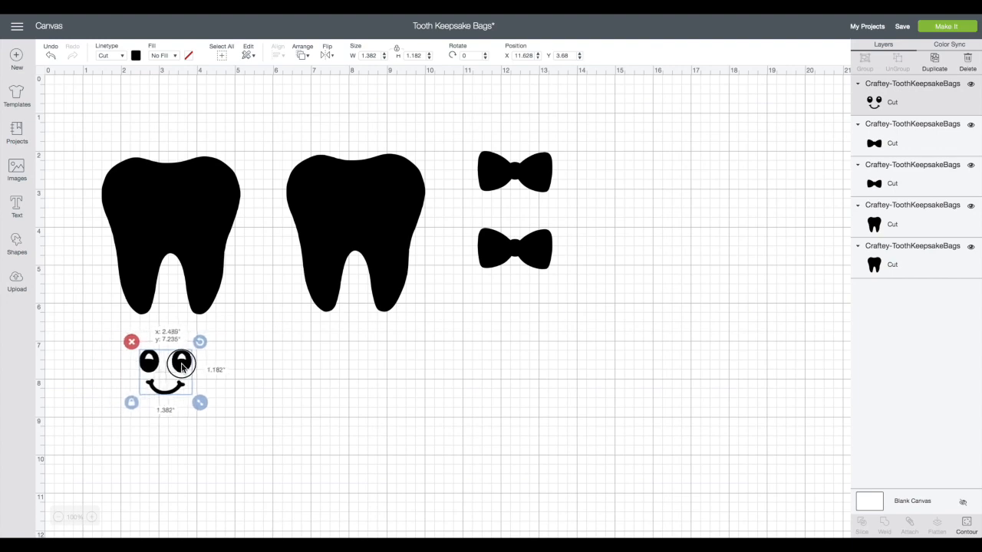
{"action": "left_click_drag", "start_coordinate": [182, 362], "coordinate": [159, 362]}
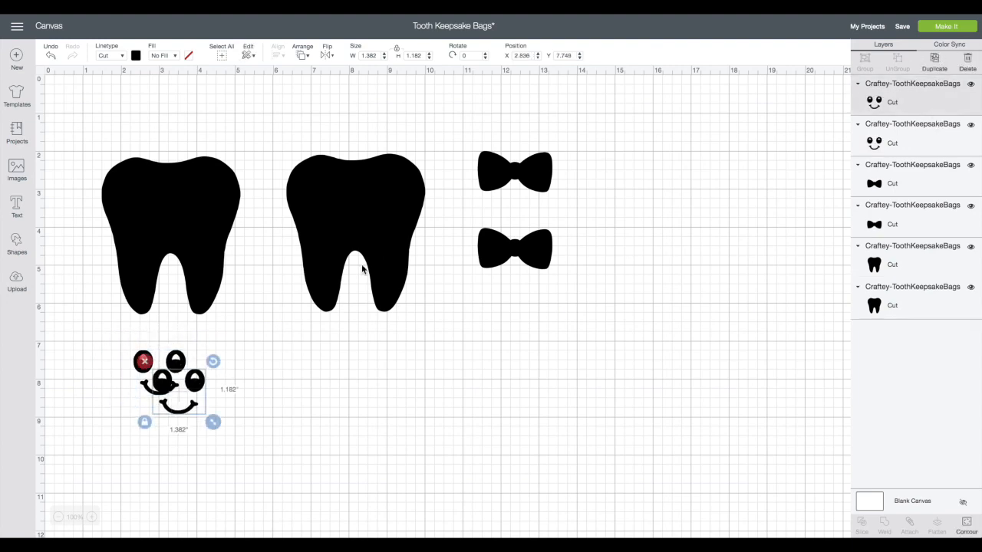
{"action": "left_click_drag", "start_coordinate": [178, 388], "coordinate": [359, 372]}
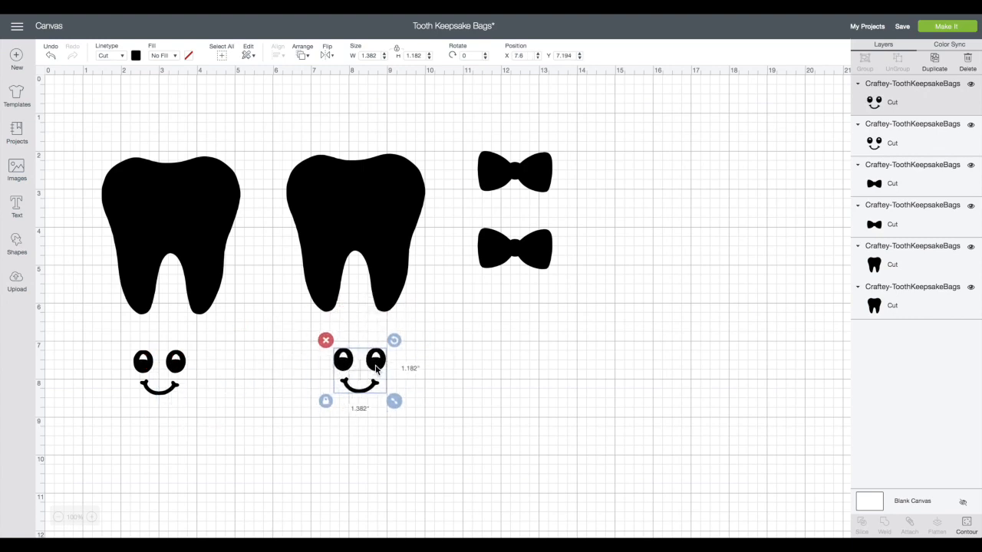
{"action": "mouse_move", "coordinate": [459, 498]}
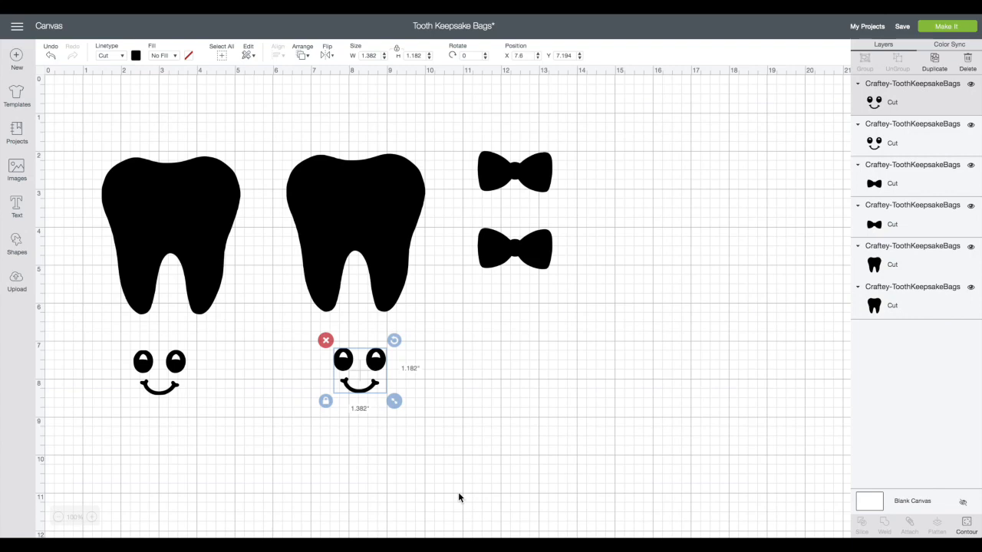
{"action": "left_click", "coordinate": [356, 230]}
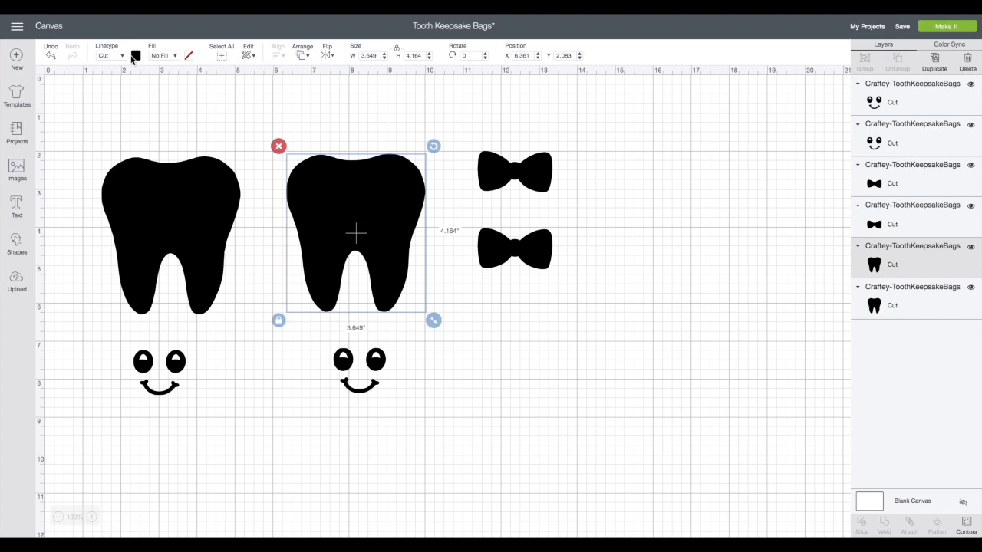
Recolor both teeth white using Material colors in the Linetype swatch.
{"action": "left_click", "coordinate": [136, 55]}
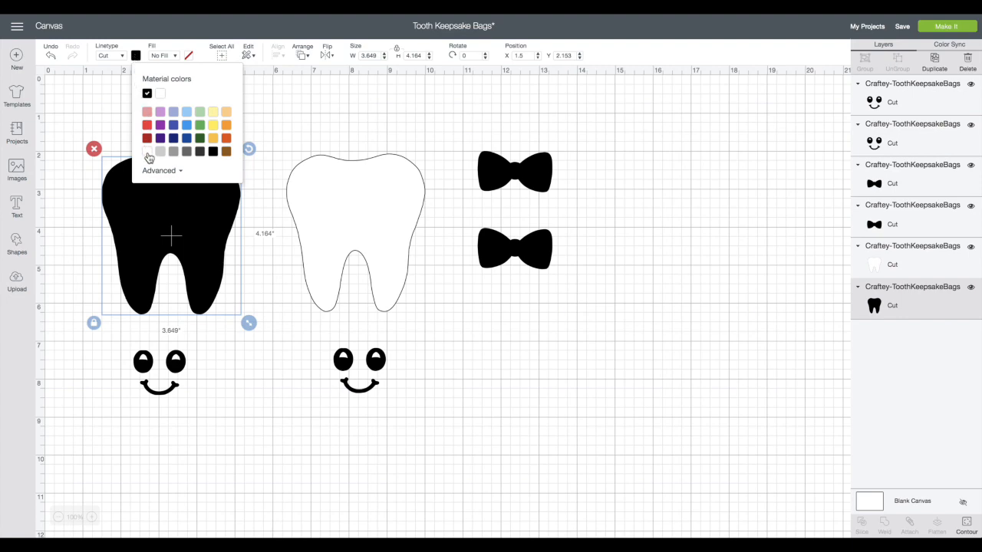
{"action": "left_click", "coordinate": [147, 93]}
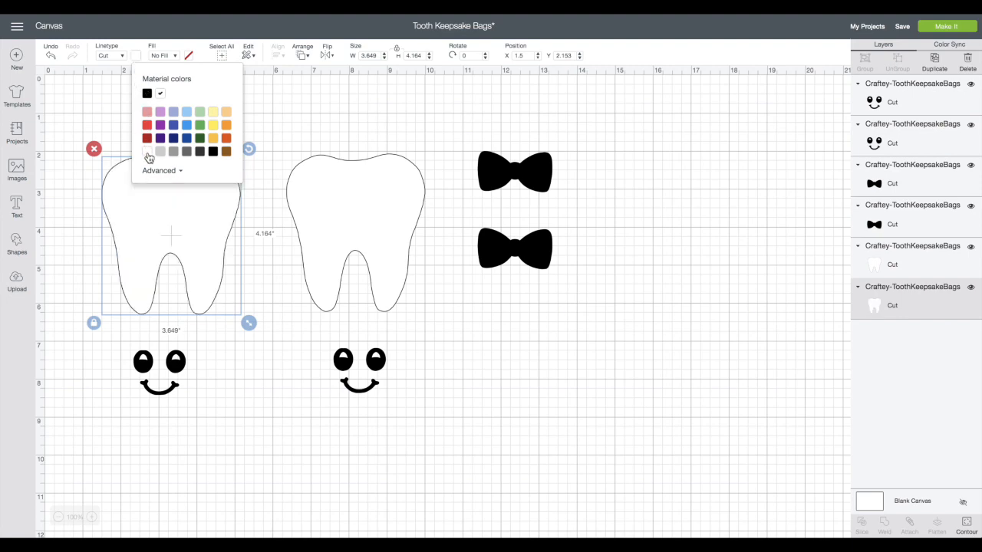
{"action": "mouse_move", "coordinate": [537, 190]}
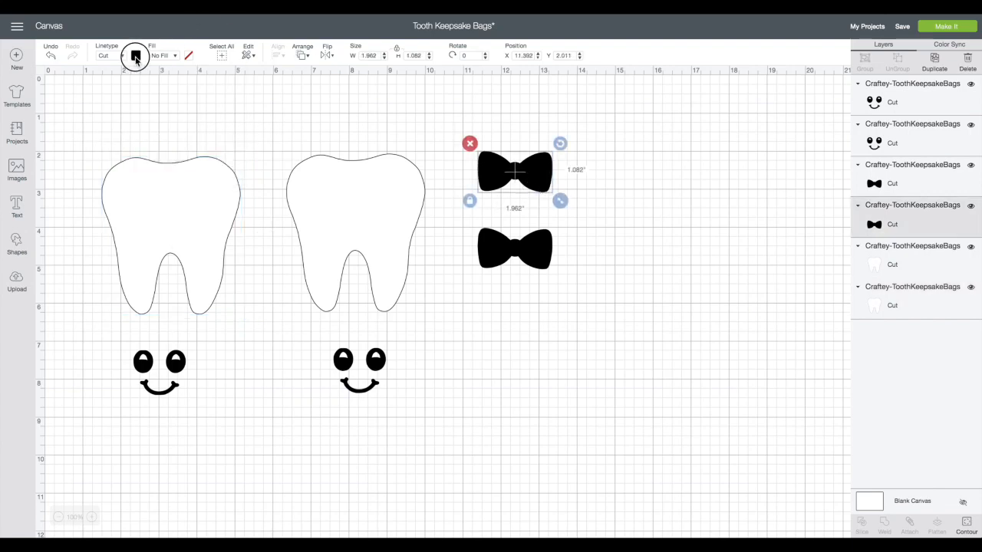
Recolor the top and lower bows orange from the Linetype swatch's Material colors.
{"action": "left_click", "coordinate": [136, 55]}
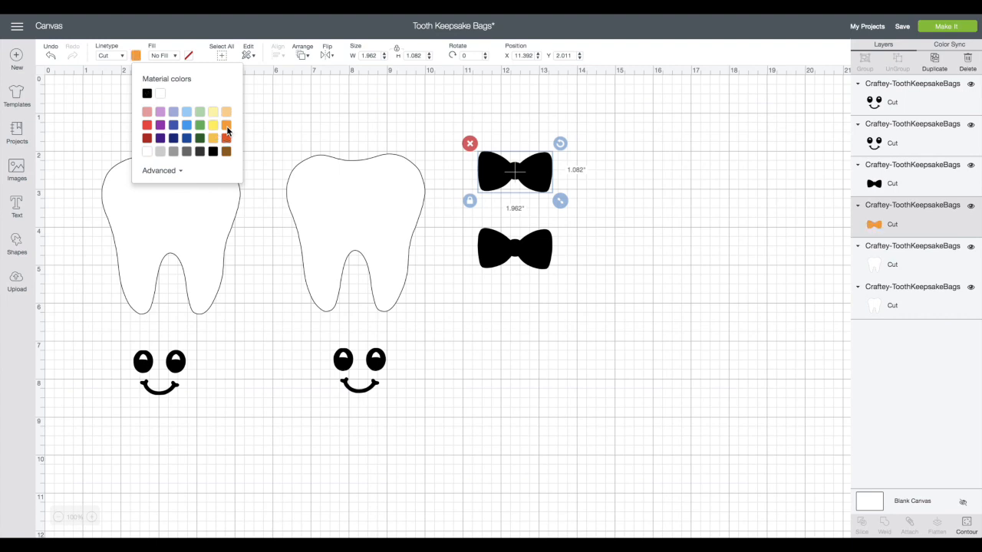
{"action": "left_click", "coordinate": [226, 125]}
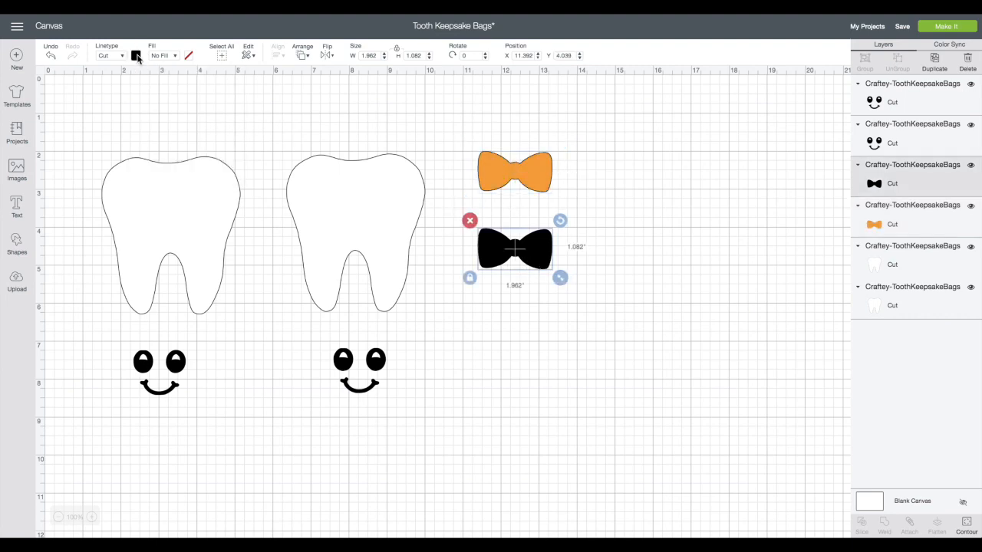
{"action": "left_click", "coordinate": [136, 56]}
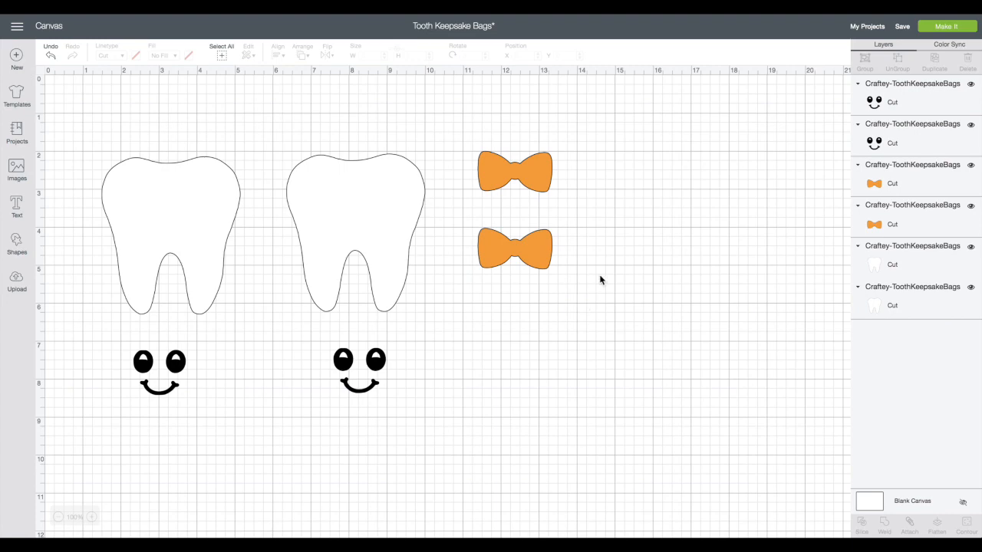
{"action": "mouse_move", "coordinate": [344, 458]}
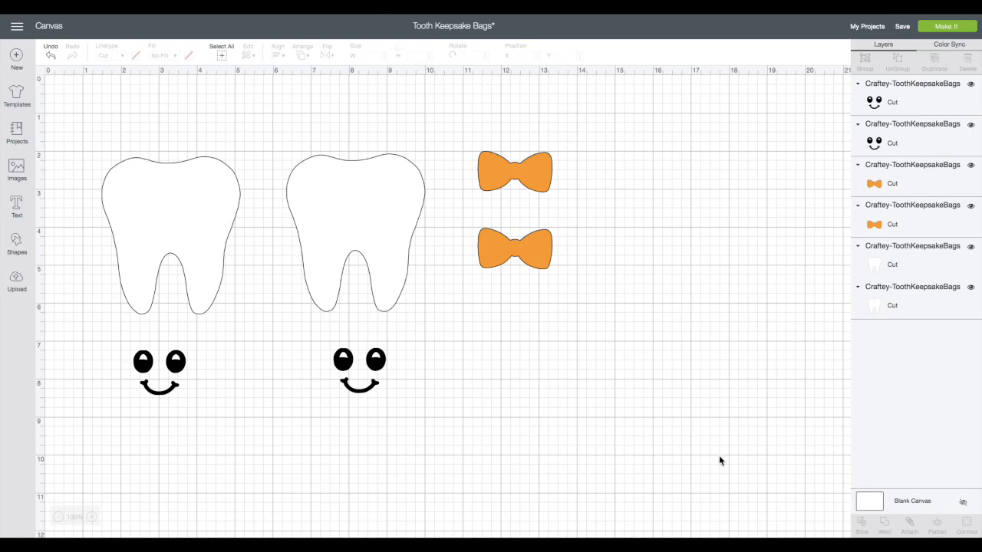
{"action": "mouse_move", "coordinate": [396, 326]}
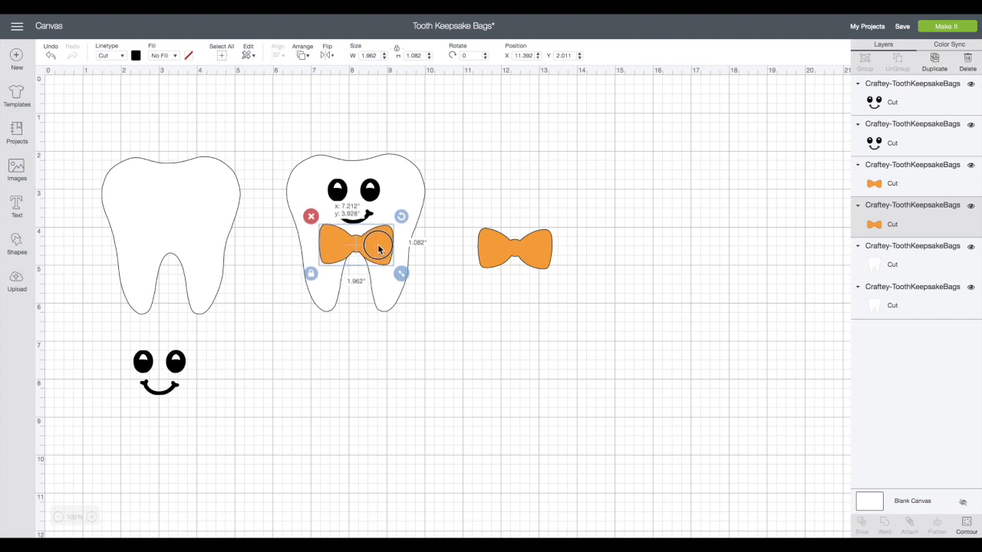
Place a bow tie under the right tooth's face and a bow atop the left tooth.
{"action": "left_click_drag", "start_coordinate": [355, 244], "coordinate": [228, 178]}
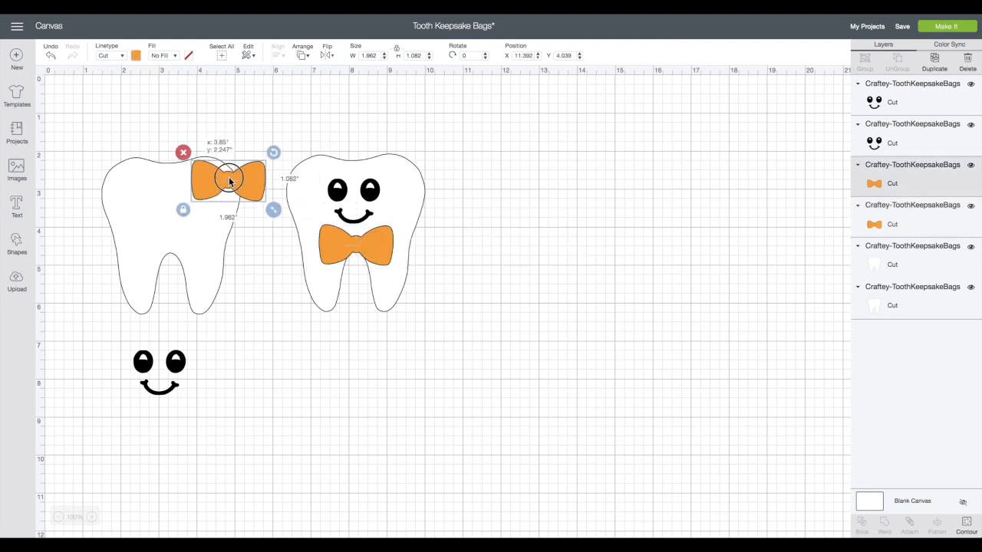
{"action": "left_click_drag", "start_coordinate": [228, 179], "coordinate": [121, 166]}
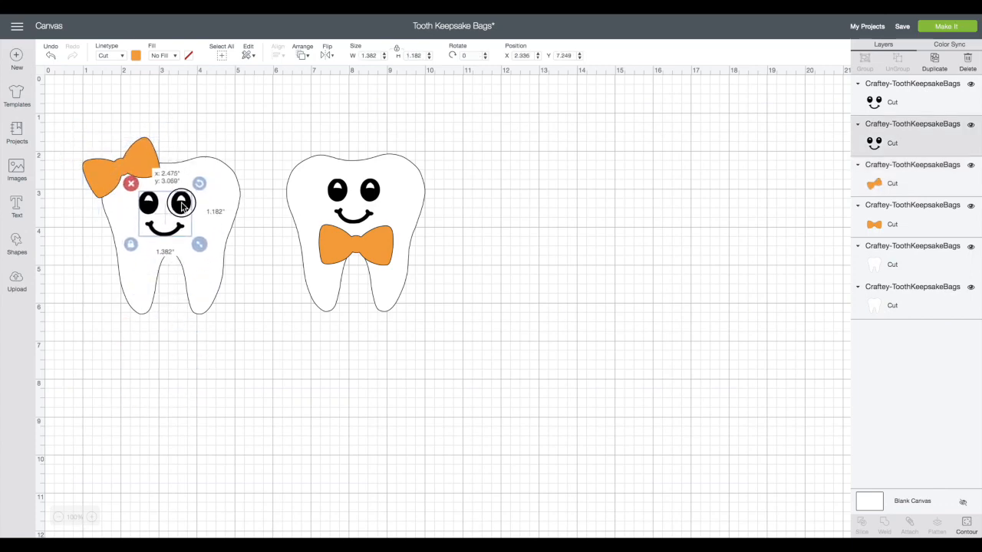
{"action": "left_click", "coordinate": [277, 126]}
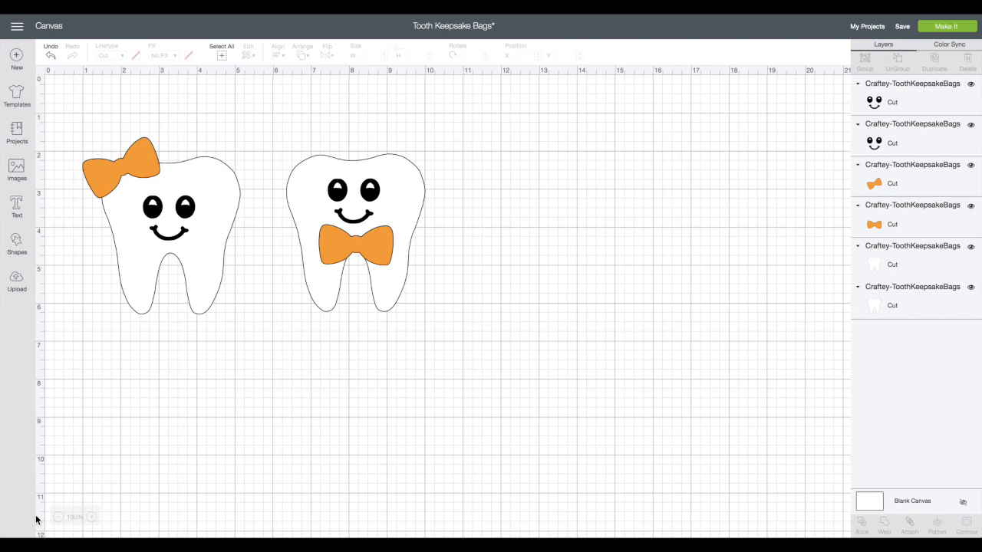
{"action": "mouse_move", "coordinate": [72, 451]}
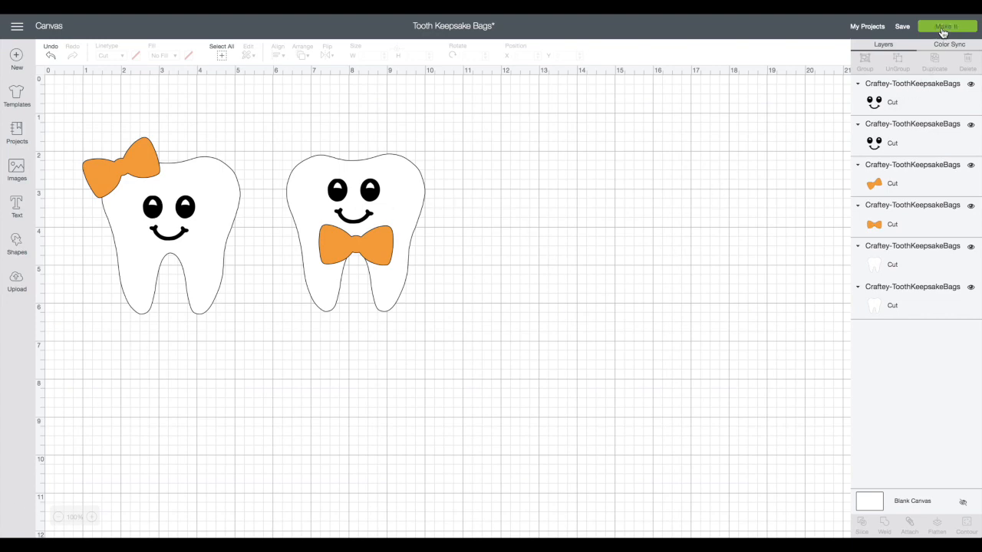
Send the design to Make It across three mats and turn on mirroring.
{"action": "left_click", "coordinate": [946, 26]}
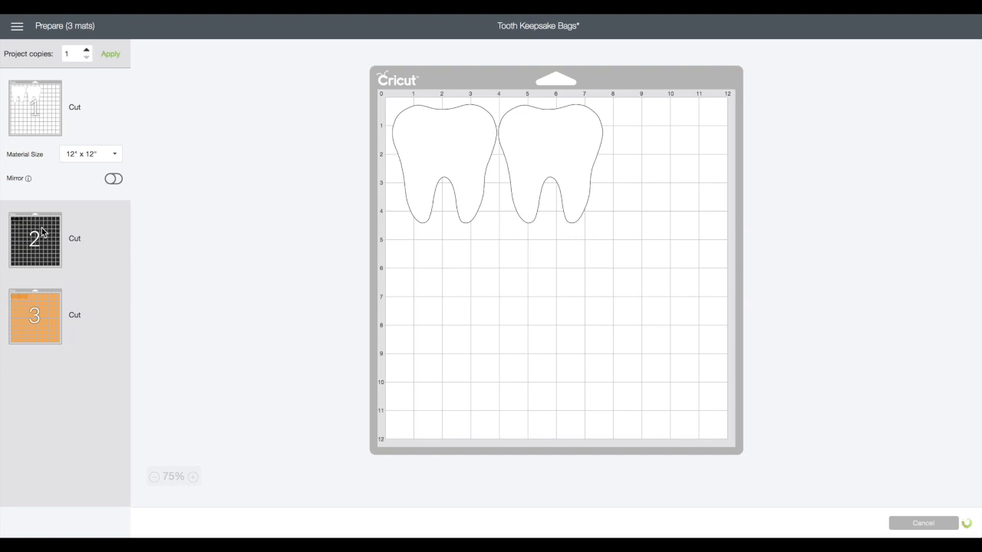
{"action": "mouse_move", "coordinate": [35, 338]}
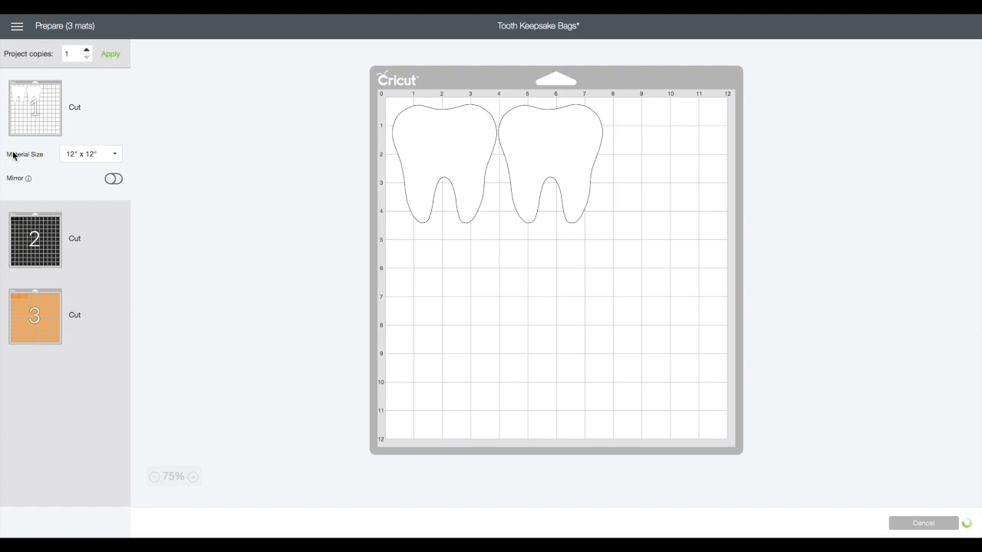
{"action": "left_click", "coordinate": [113, 179]}
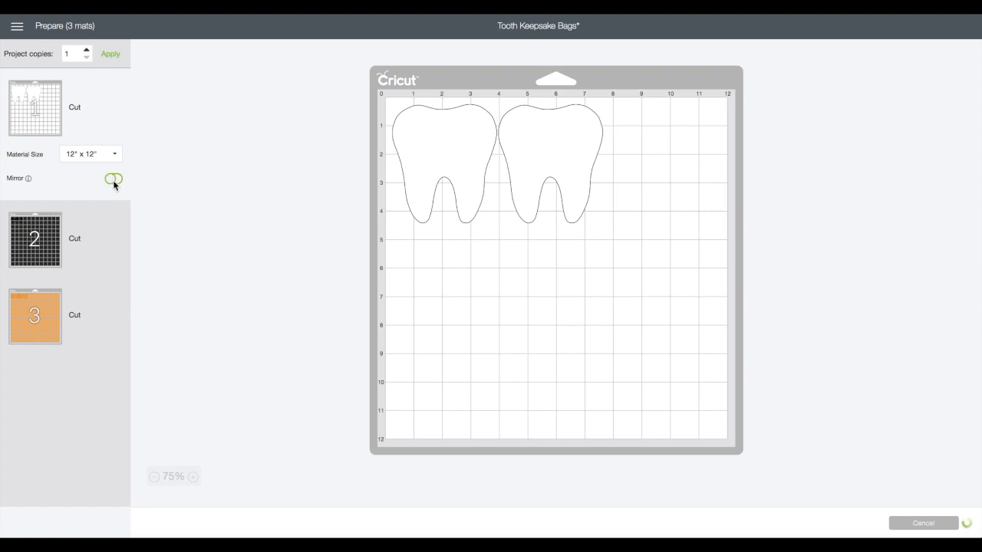
{"action": "left_click", "coordinate": [113, 178]}
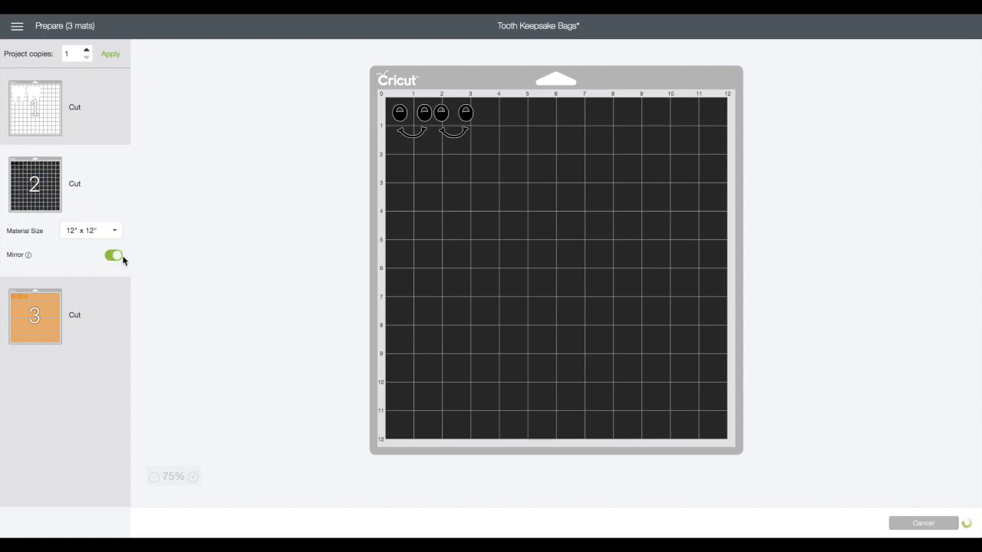
{"action": "mouse_move", "coordinate": [112, 330]}
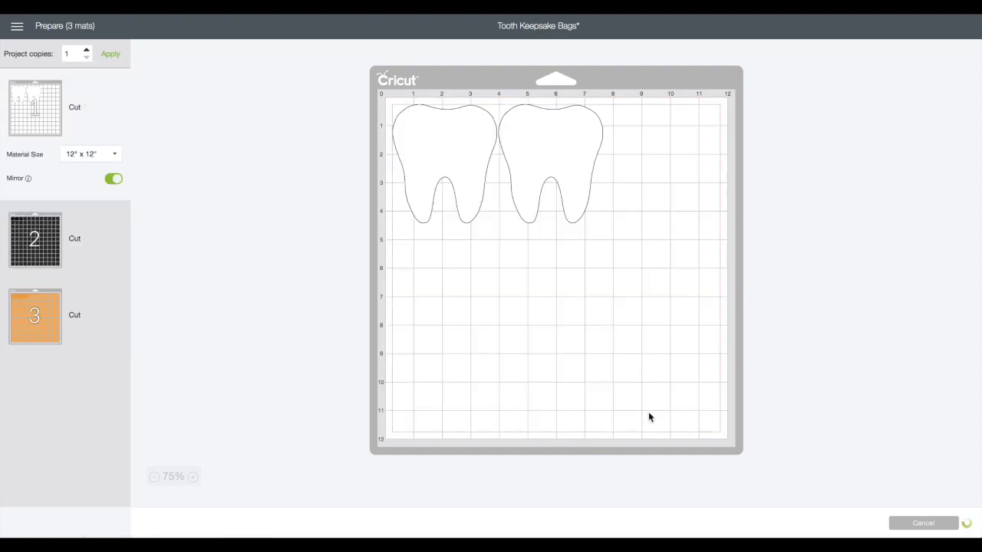
{"action": "mouse_move", "coordinate": [859, 422]}
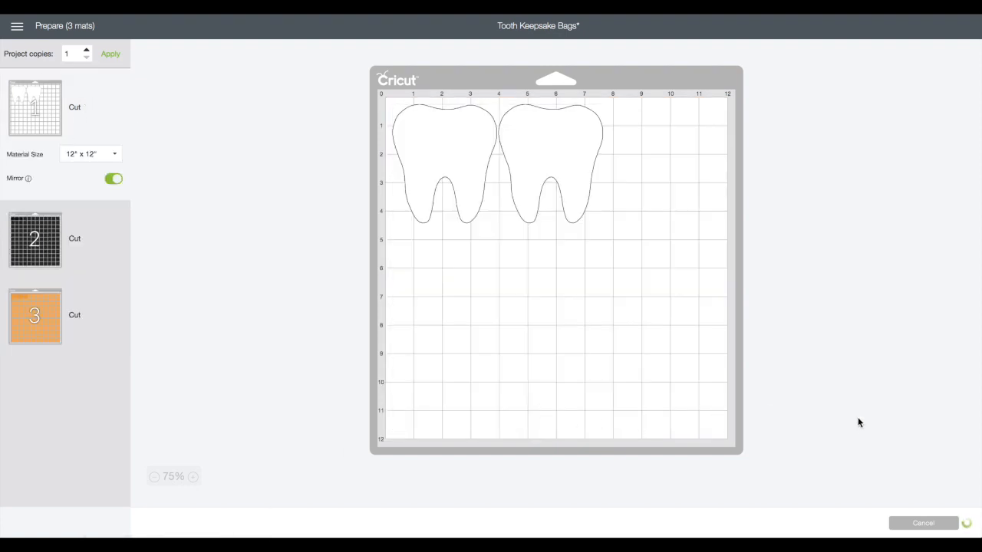